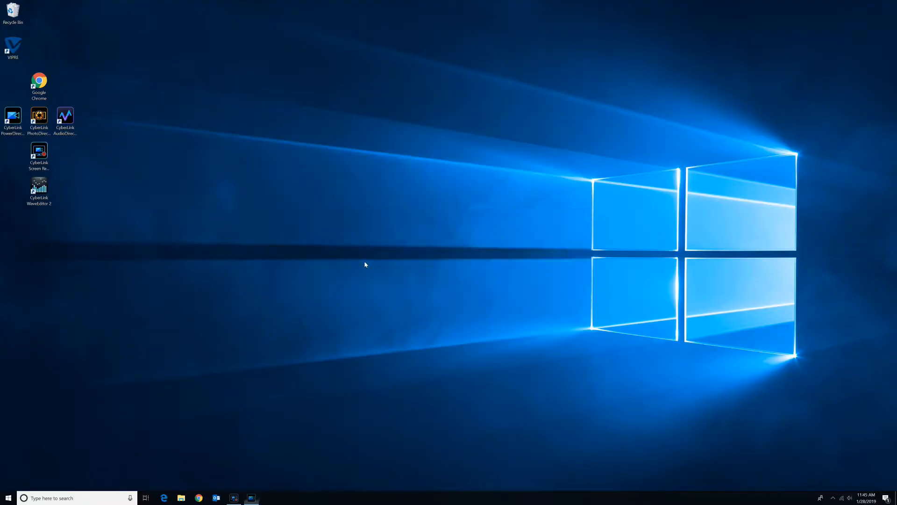
Step: Launch PowerDirector and open the MultiCam Designer with Camera 1 as the audio source
double_click(12, 118)
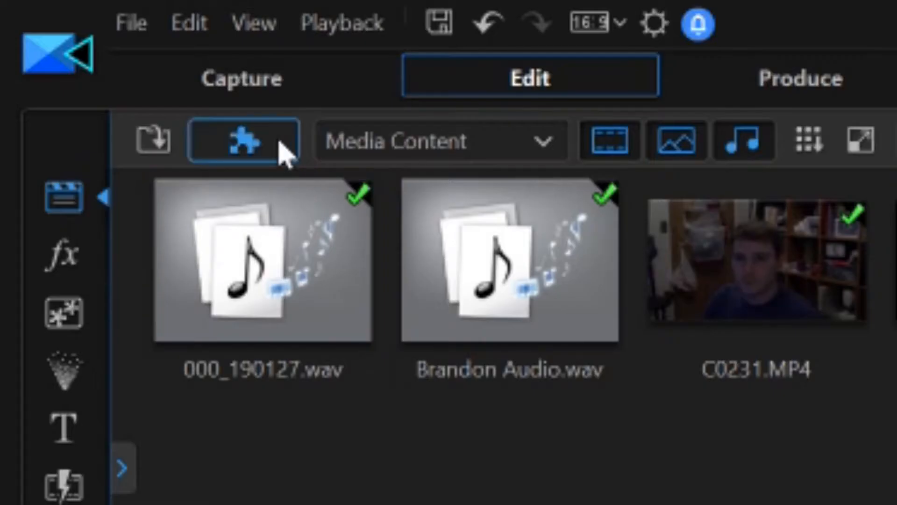
left_click(242, 140)
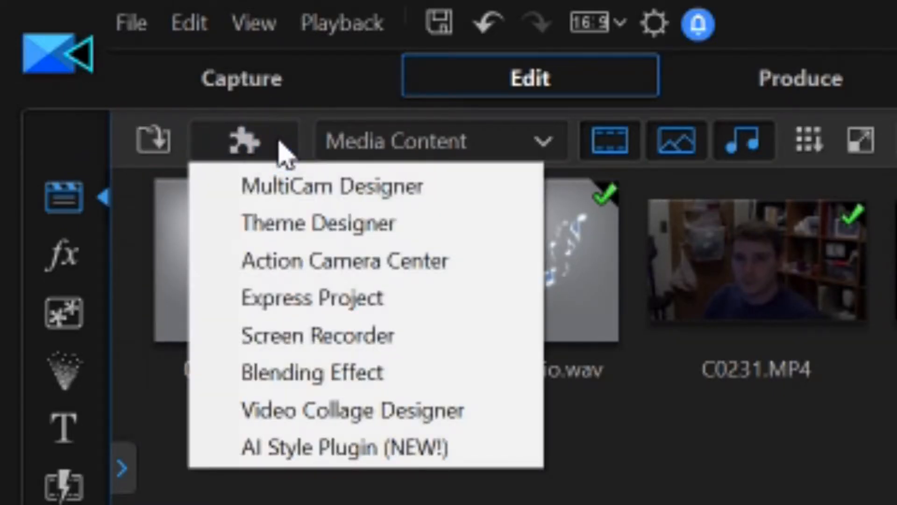
left_click(334, 186)
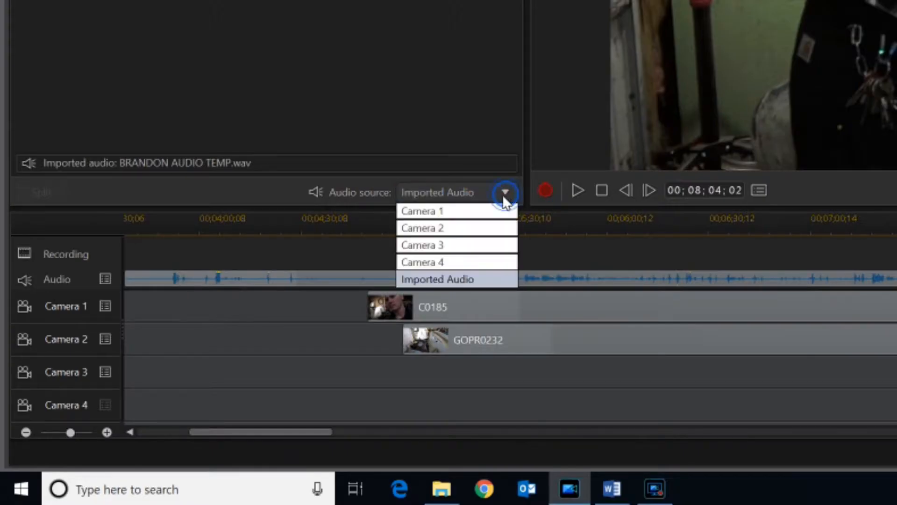
left_click(421, 210)
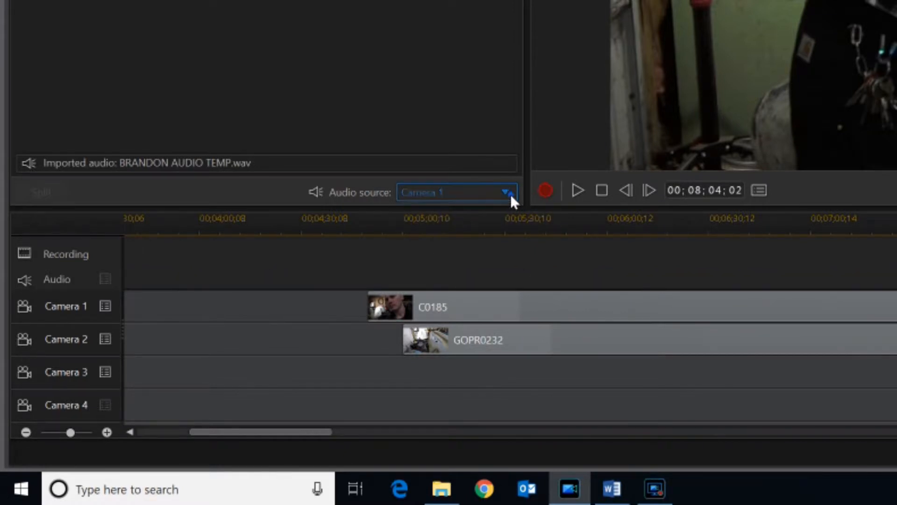
left_click(505, 191)
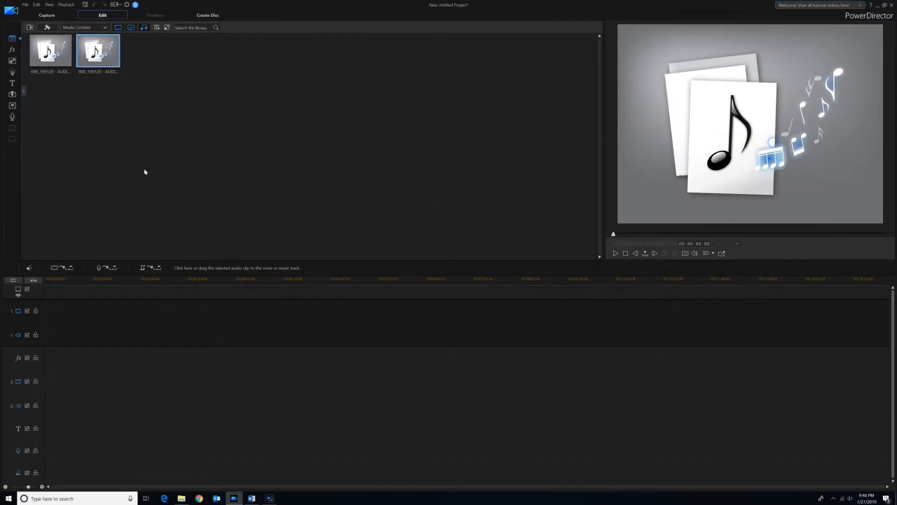
Step: Place both audio recordings on separate tracks and align them with Sync by Audio
left_click(49, 51)
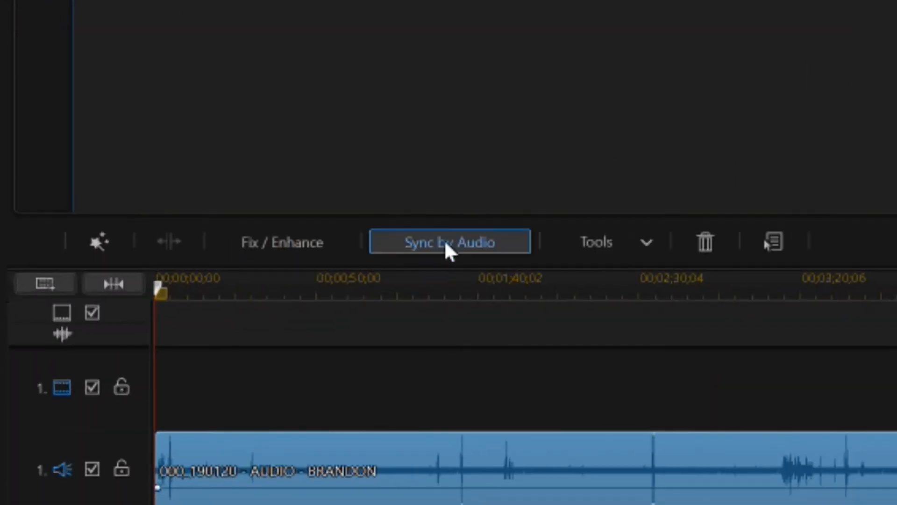
left_click(450, 241)
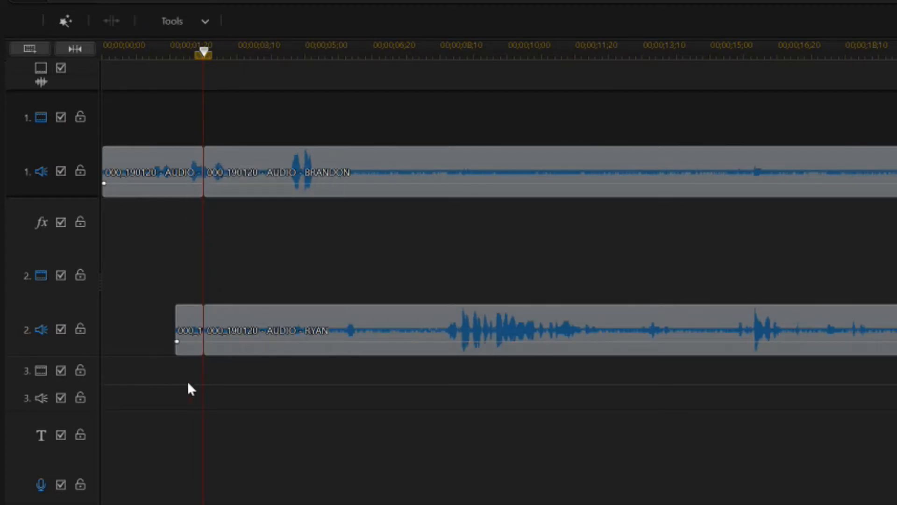
Step: Remove the leading clip pieces before the sync point, filling the gap and moving all clips
left_click(149, 172)
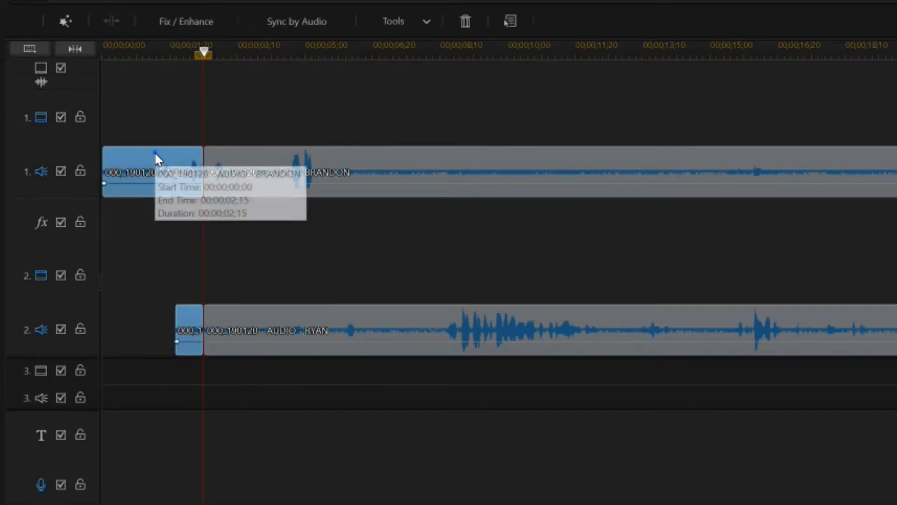
right_click(152, 172)
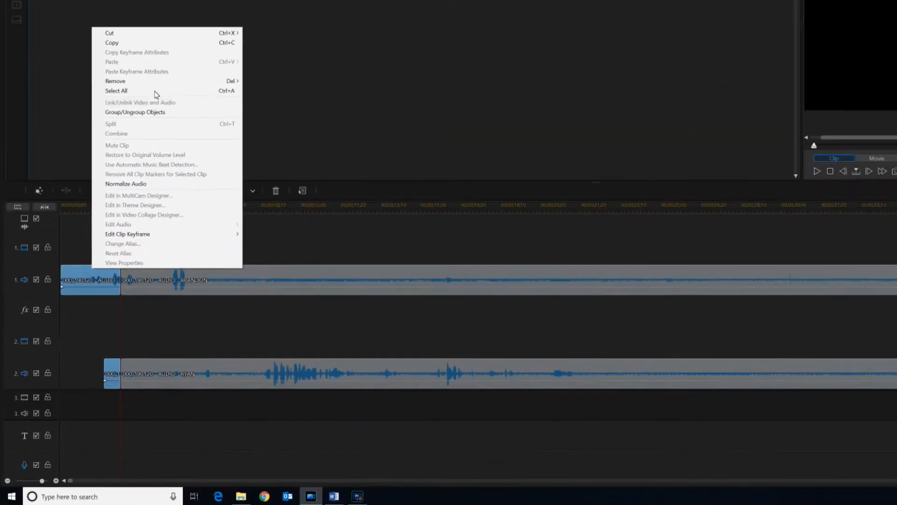
mouse_move(114, 81)
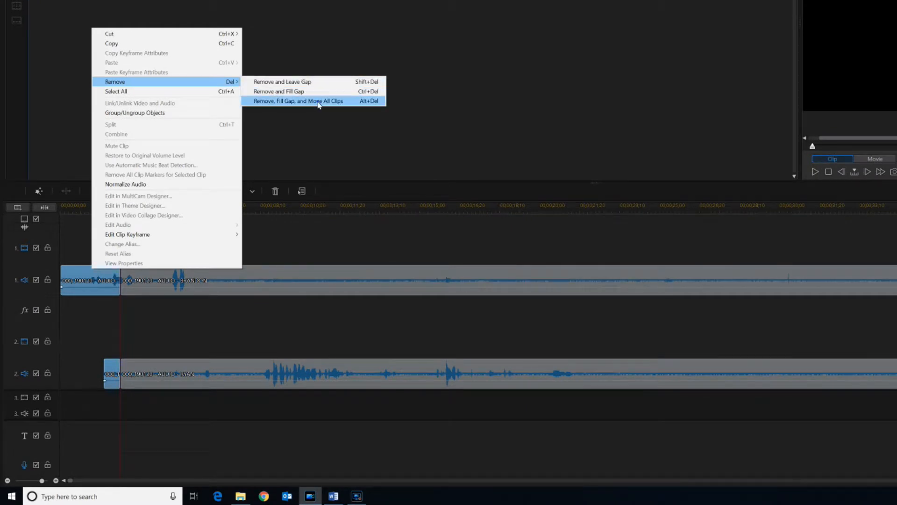
left_click(299, 101)
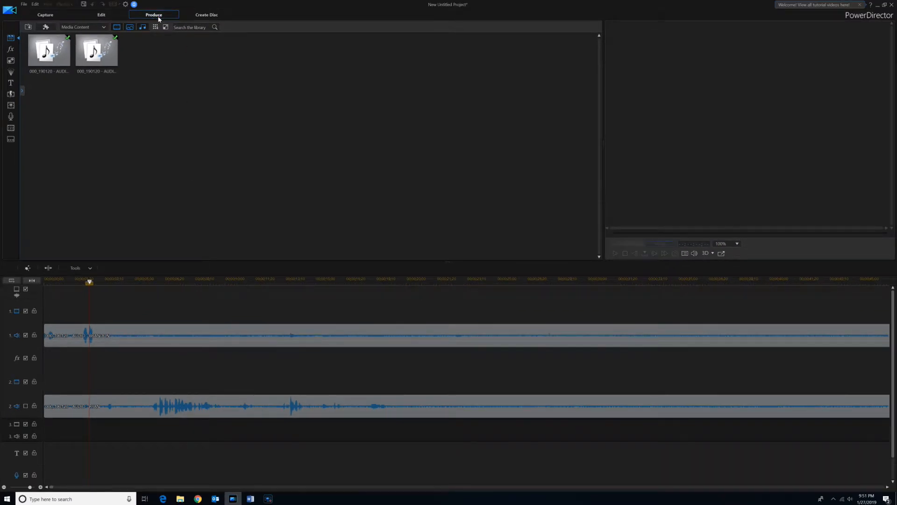
Step: Produce the timeline audio as BRANDON AUDIO TEMP and return to the Edit room
left_click(154, 14)
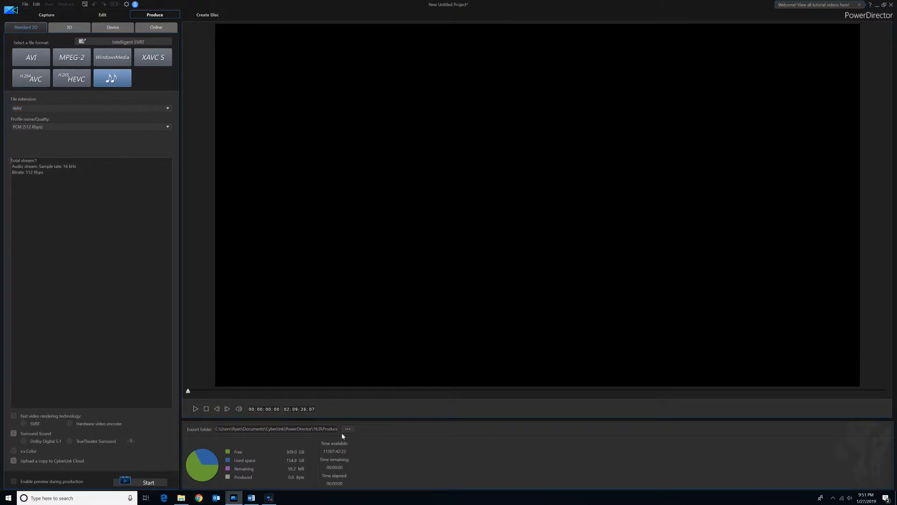
left_click(348, 429)
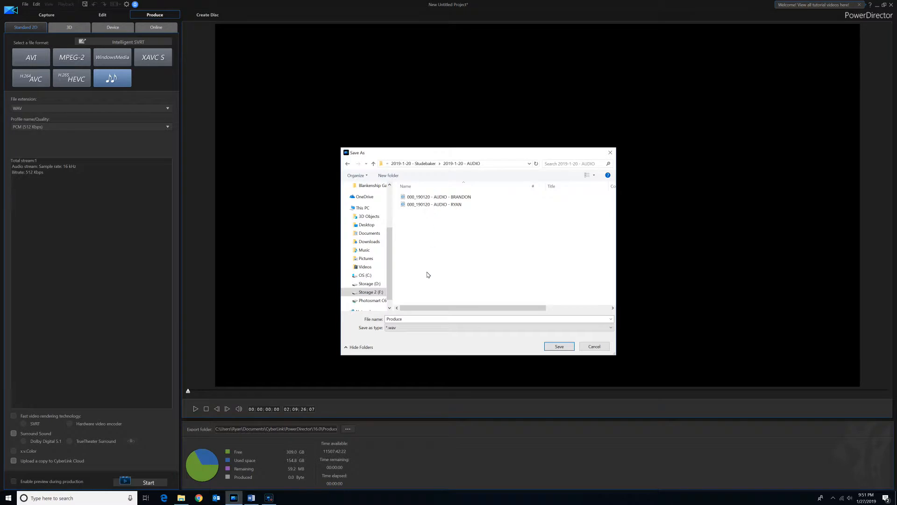
left_click(498, 318)
type("BRANDON AUDIO TEMP")
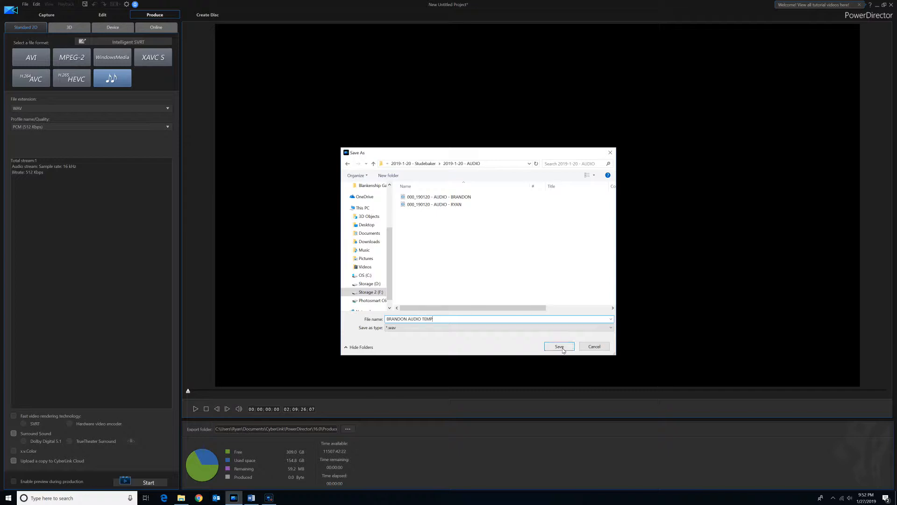
left_click(559, 346)
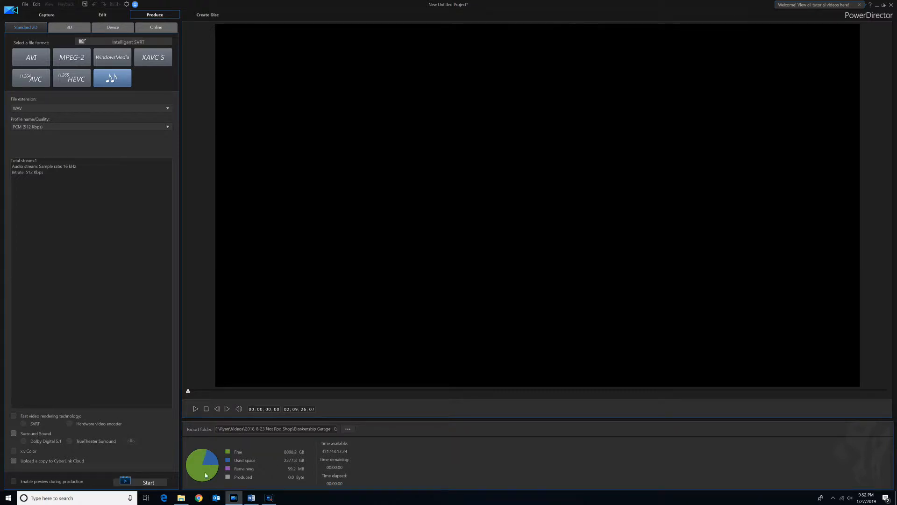
left_click(149, 483)
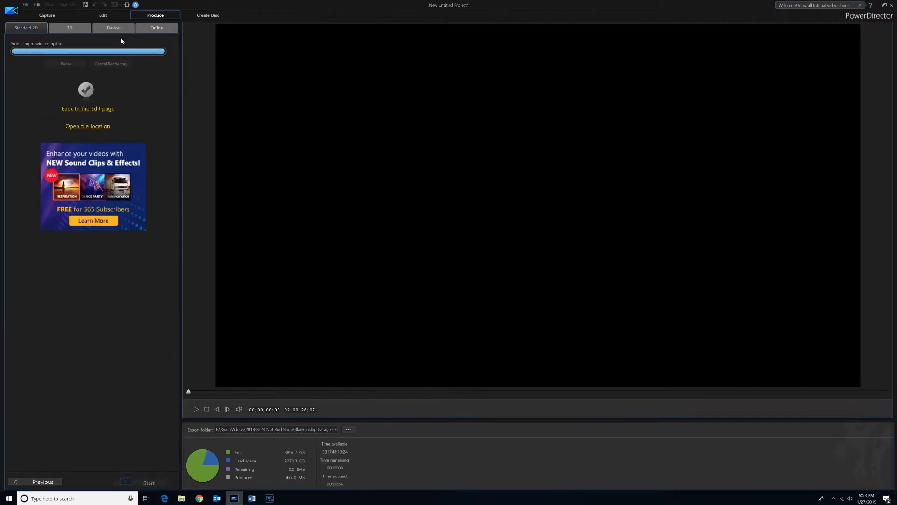
left_click(88, 108)
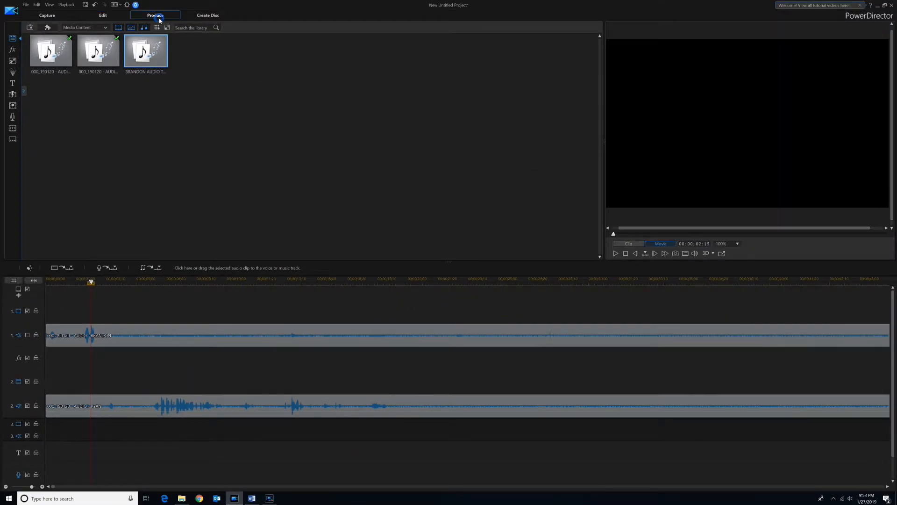
Step: Produce a second temporary WAV named 'AUDIO TEMP' in the same audio folder
left_click(156, 15)
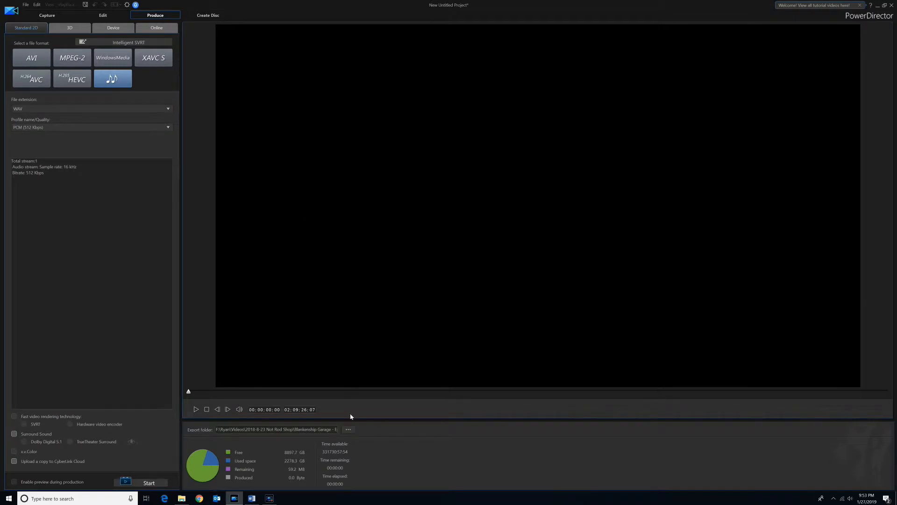
left_click(149, 482)
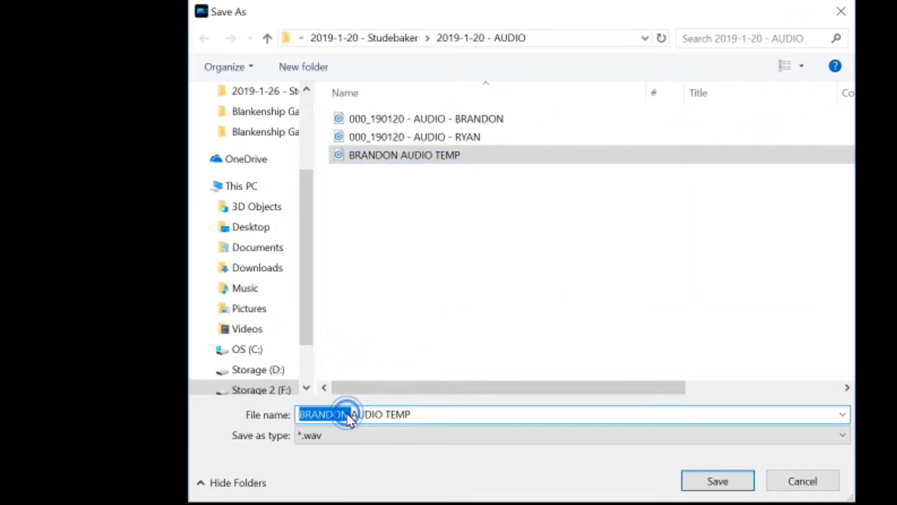
type("AUDIO TEMP")
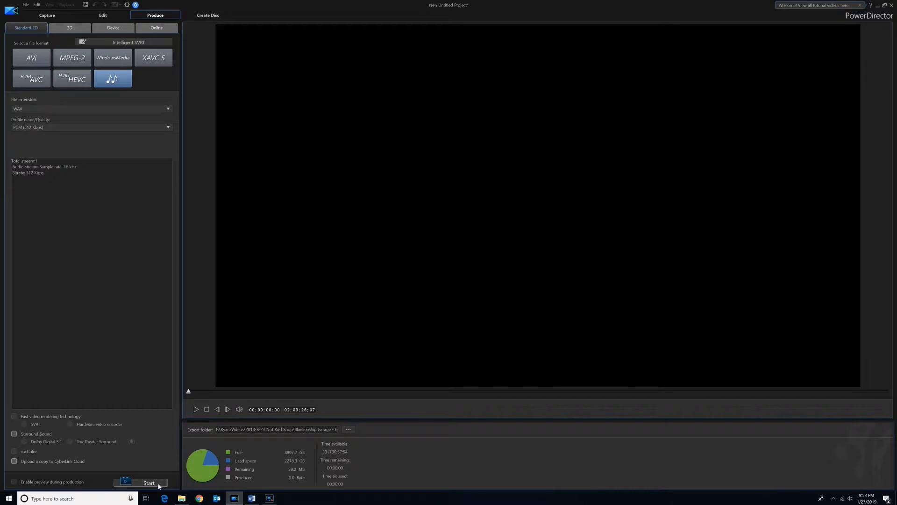
left_click(148, 482)
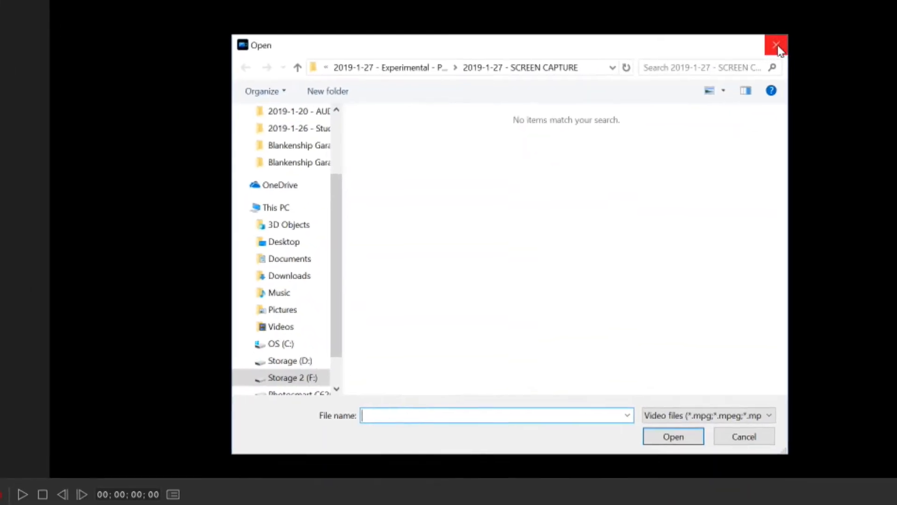
Step: Import BRANDON AUDIO TEMP from the 2019-1-20 - AUDIO folder as the multicam audio track
left_click(775, 44)
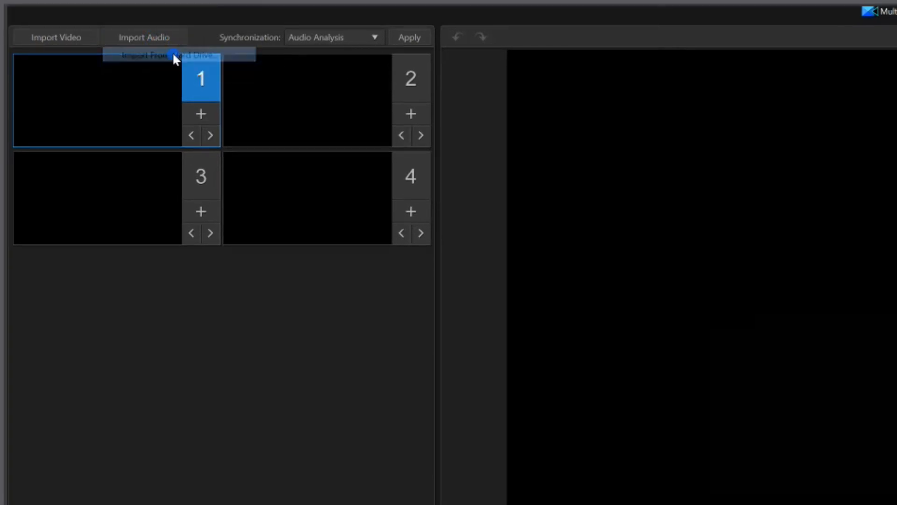
left_click(167, 55)
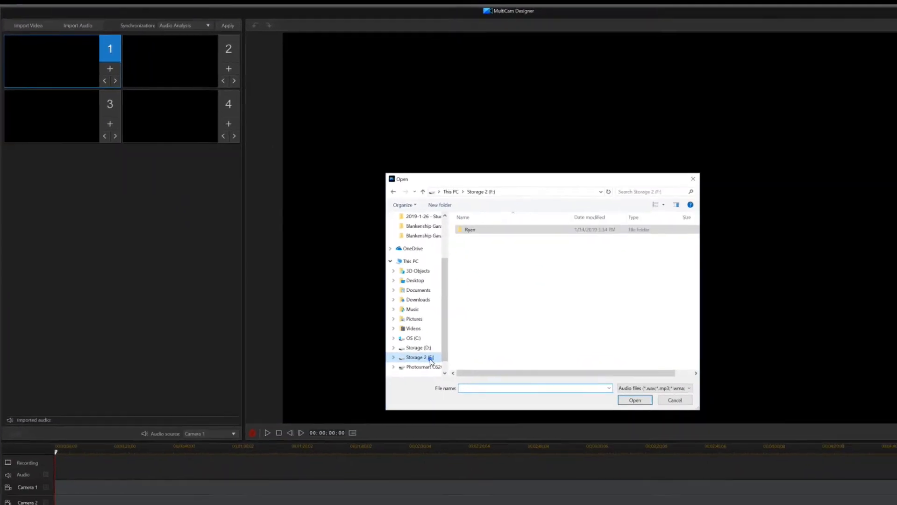
double_click(470, 229)
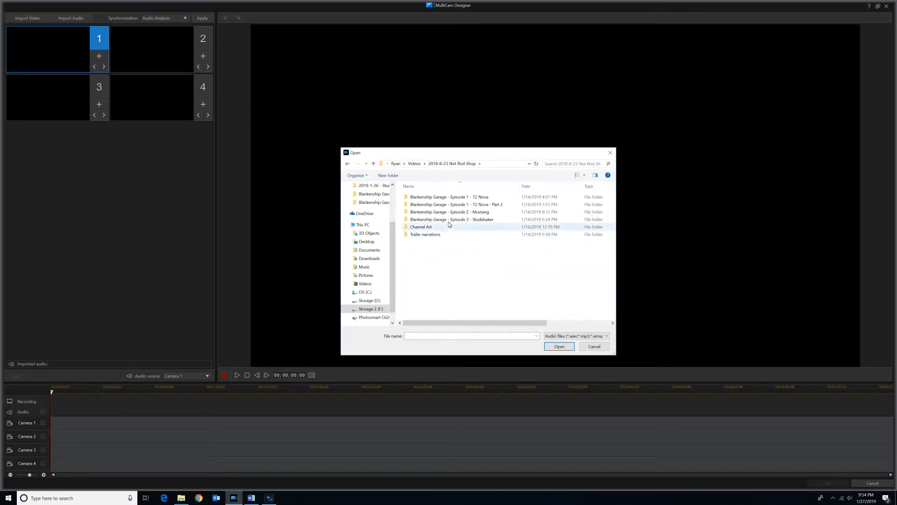
double_click(452, 219)
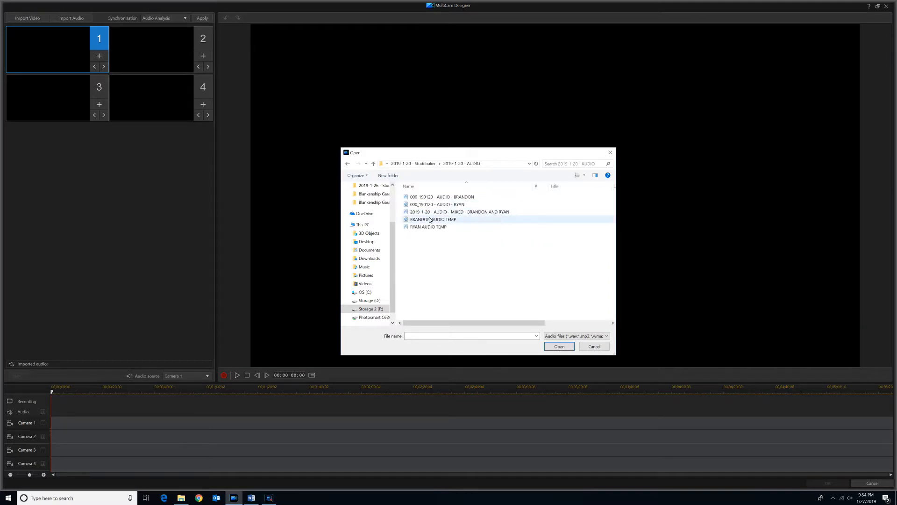
mouse_move(443, 221)
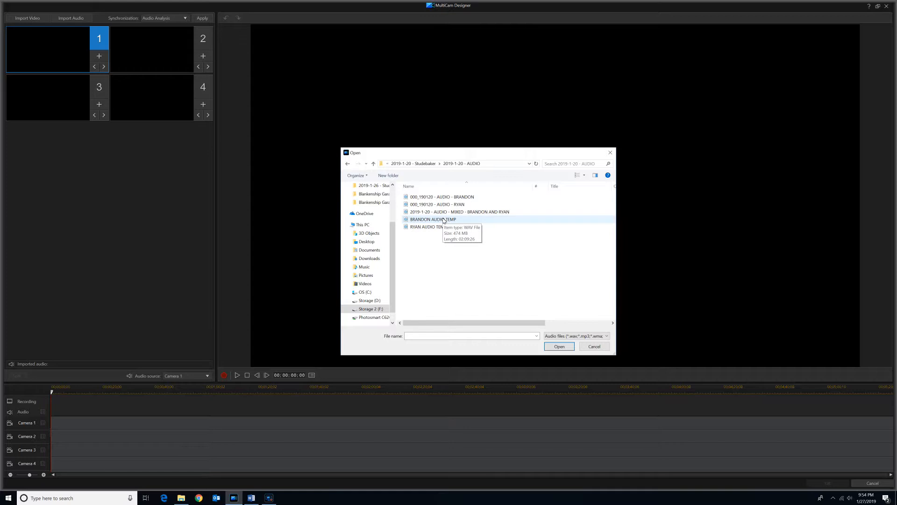
left_click(559, 346)
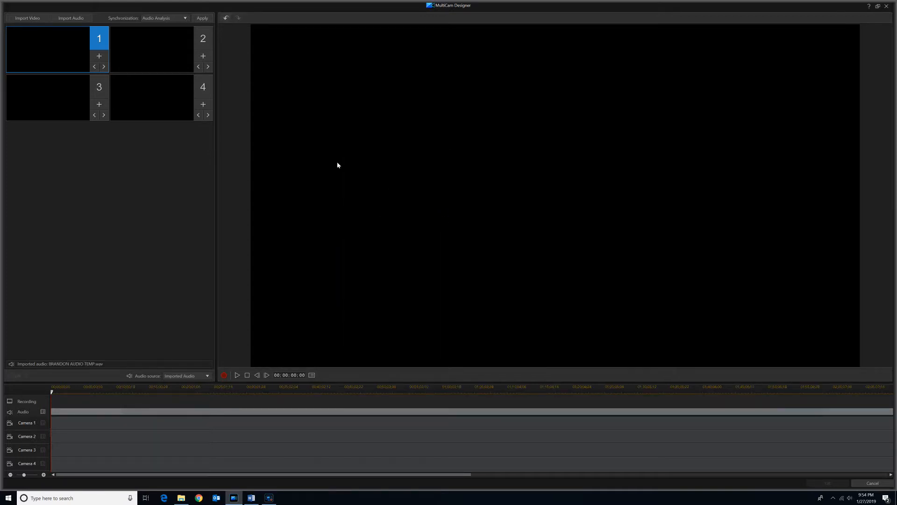
left_click(99, 55)
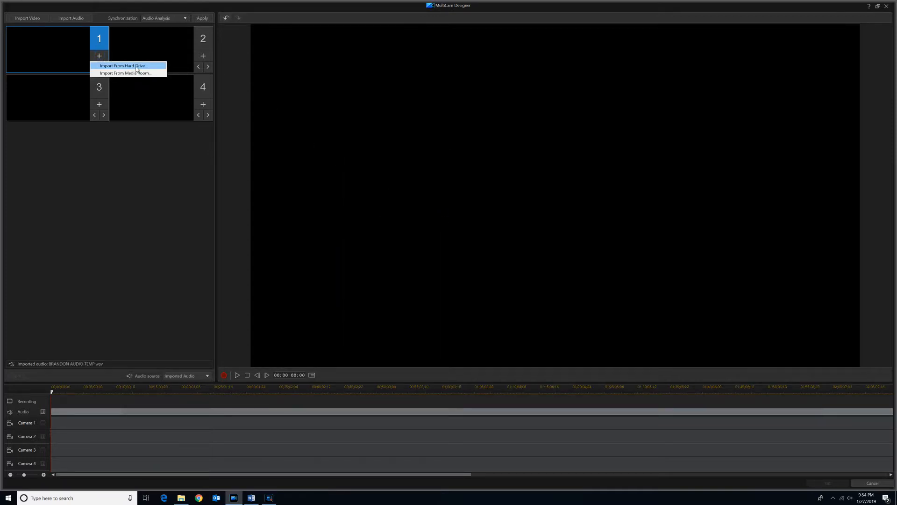
Step: Load the AX100 clips into camera 1 and the GOPRO folder clips into camera 2 from the hard drive
left_click(123, 66)
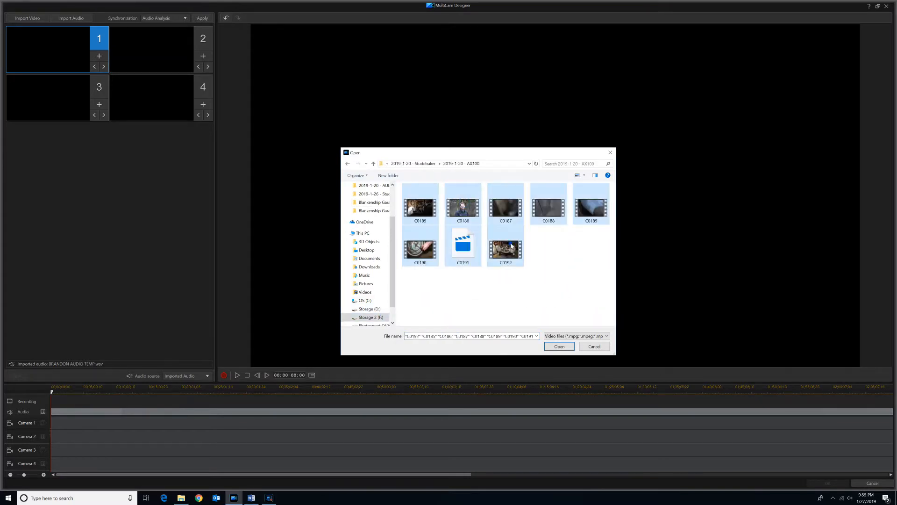
left_click(559, 346)
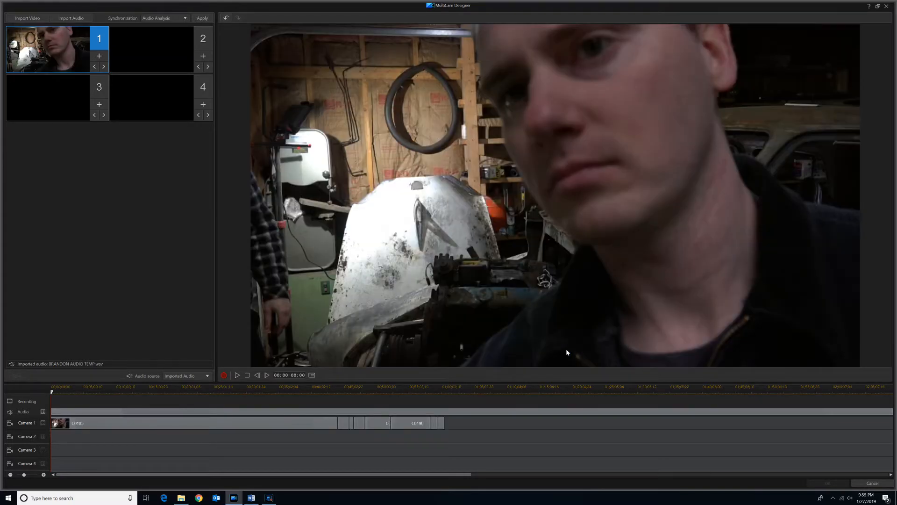
left_click(203, 55)
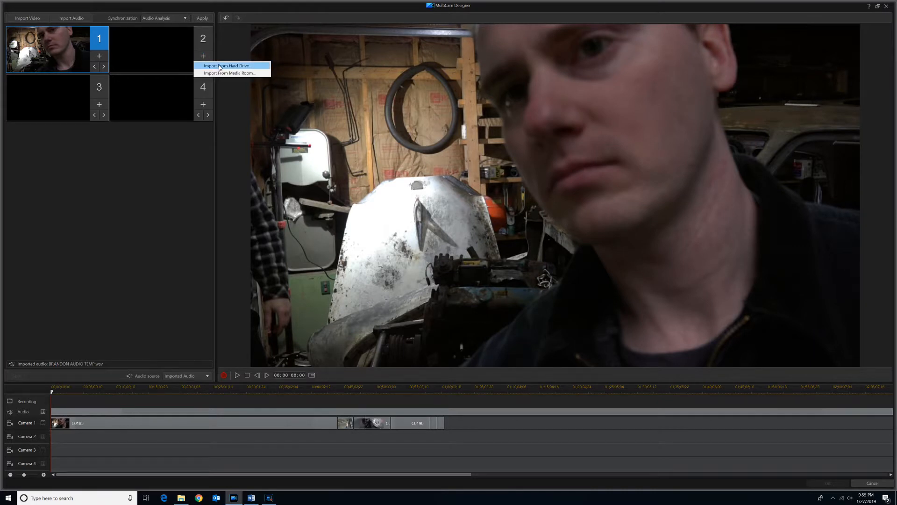
left_click(227, 65)
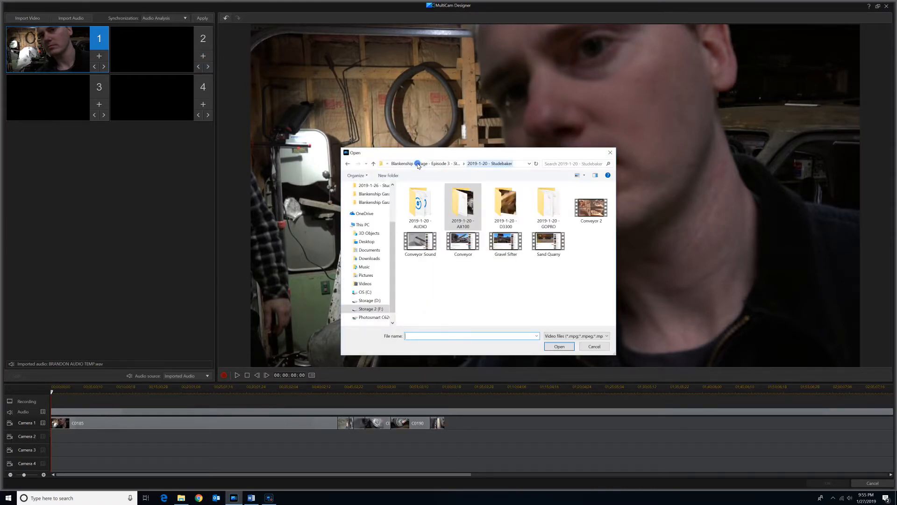
double_click(548, 202)
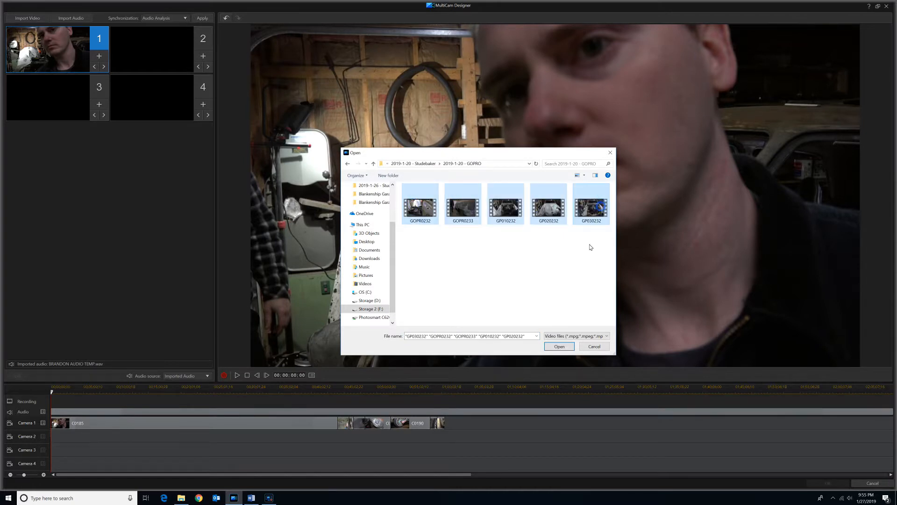
left_click(559, 346)
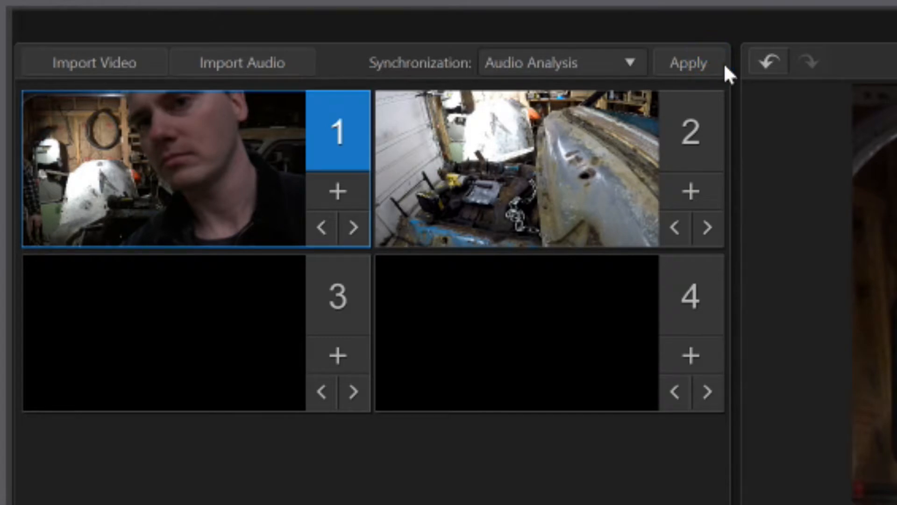
Step: Apply Audio Analysis synchronization to both cameras, then set Camera 1 as the audio source
left_click(689, 61)
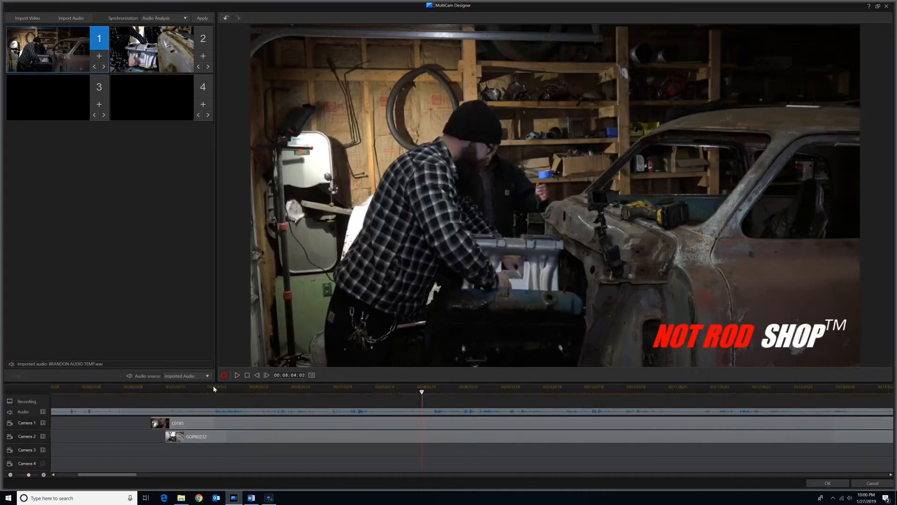
left_click(207, 376)
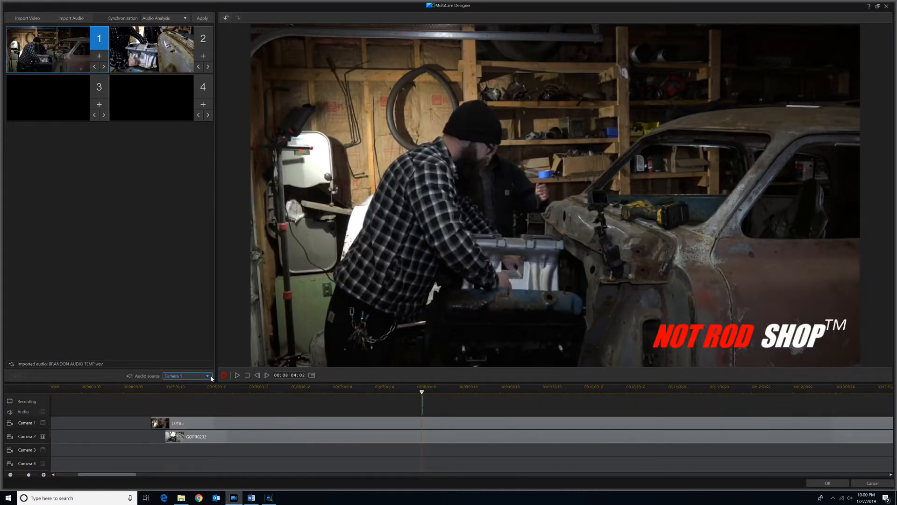
Step: Cycle the audio source through Camera 1, Camera 2 and Imported Audio, ending on Imported Audio
left_click(186, 376)
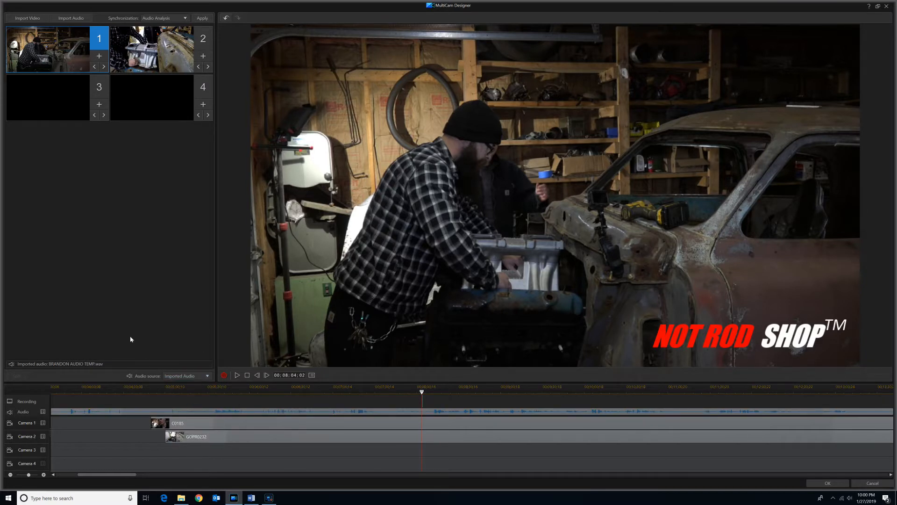
left_click(208, 376)
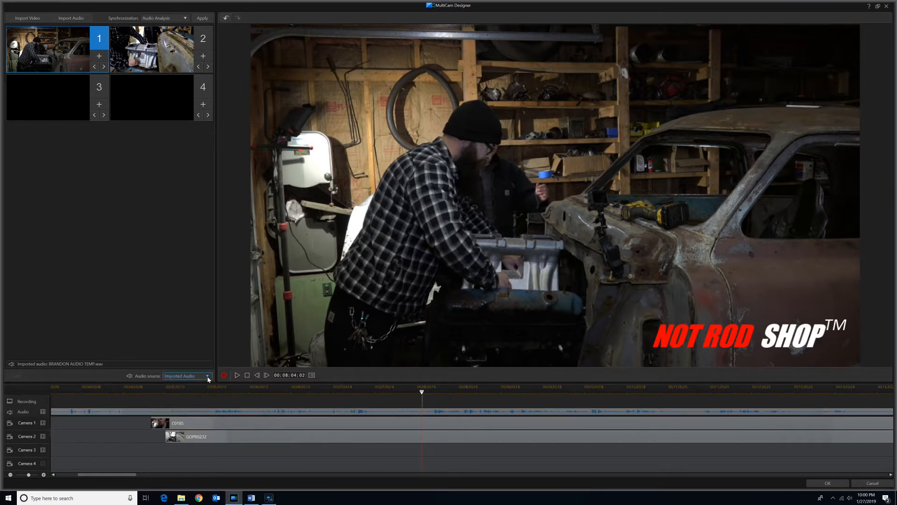
left_click(185, 376)
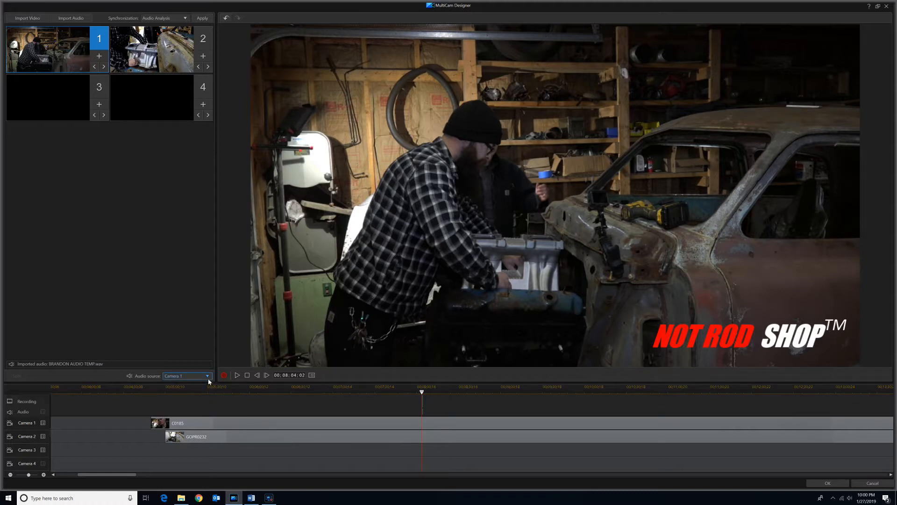
left_click(186, 375)
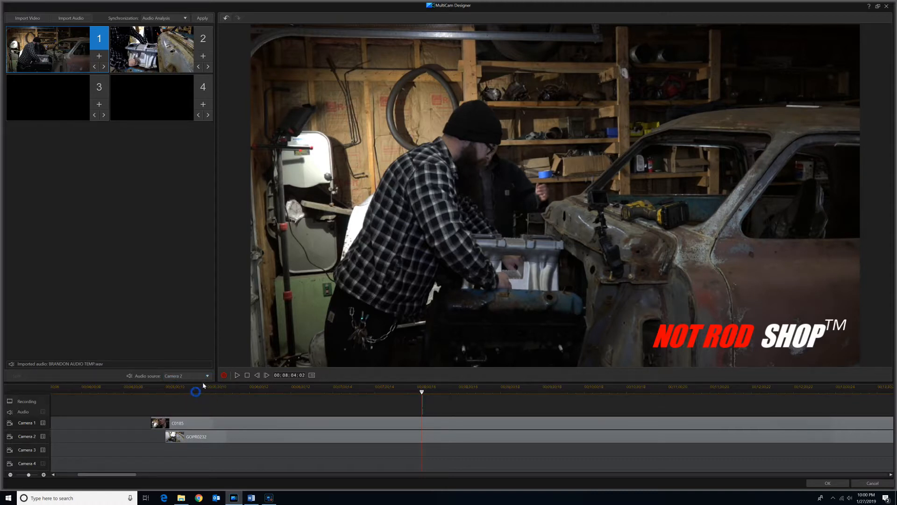
left_click(186, 376)
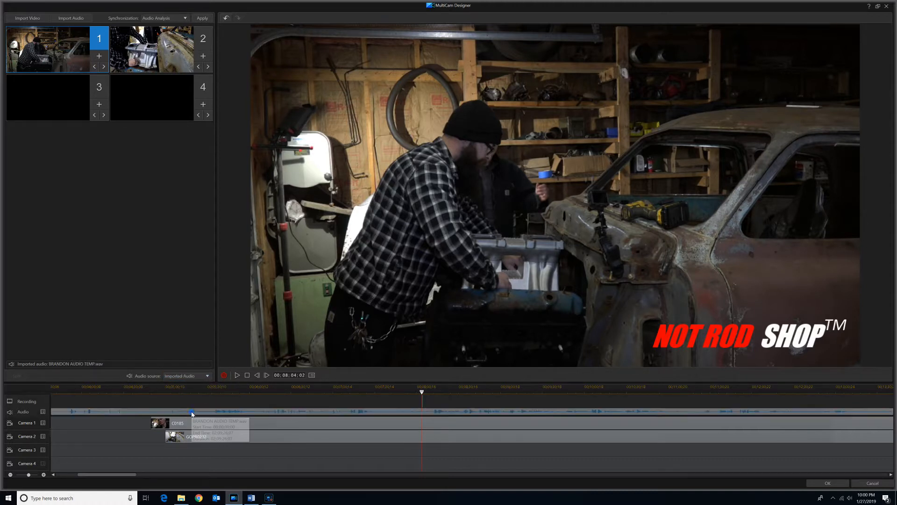
mouse_move(415, 409)
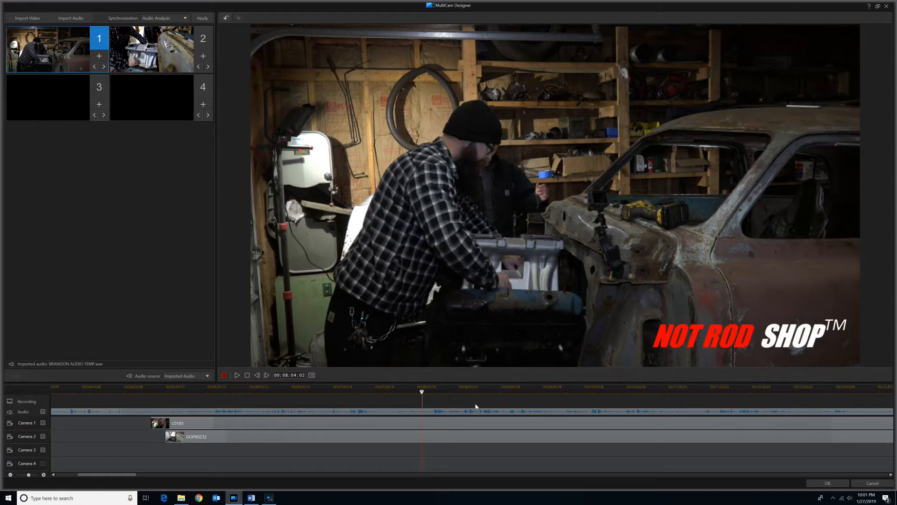
mouse_move(517, 433)
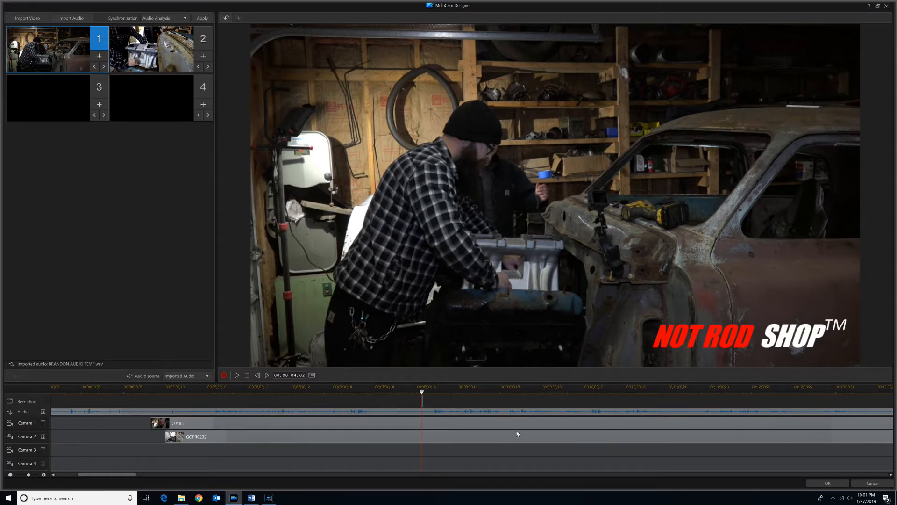
left_click(209, 376)
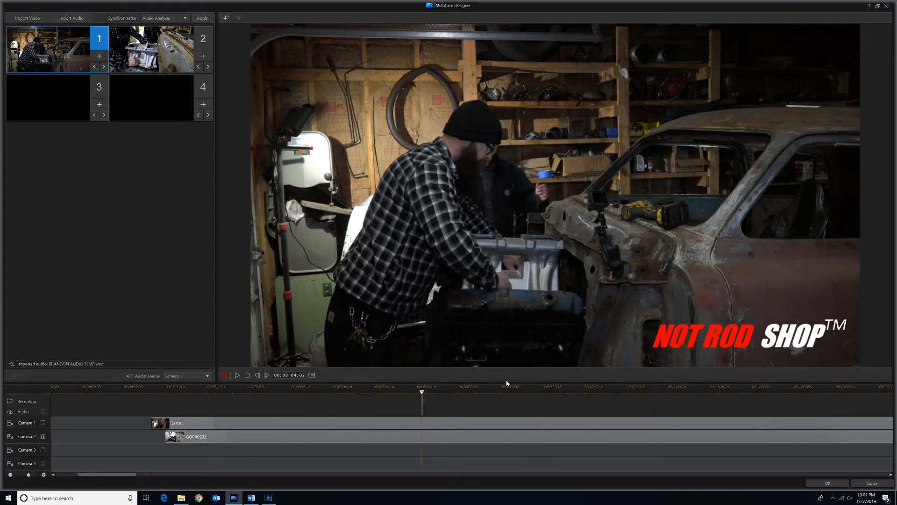
mouse_move(410, 401)
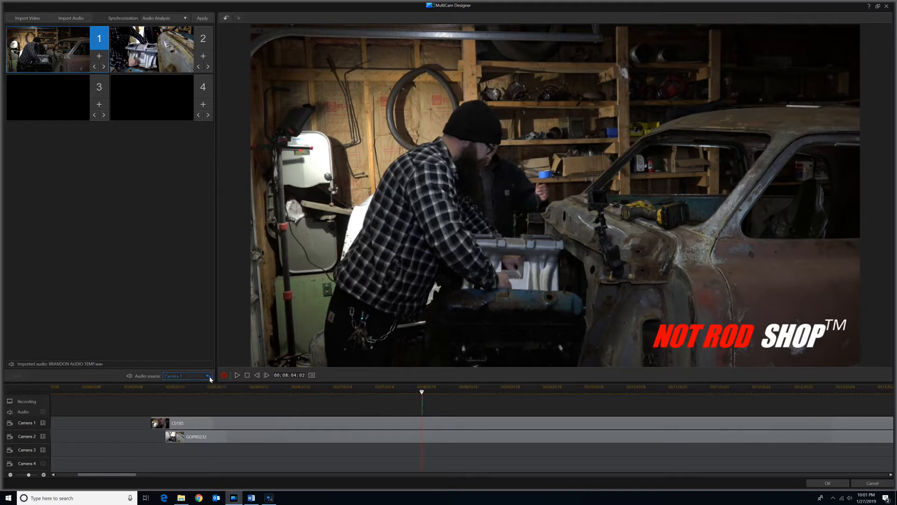
left_click(207, 375)
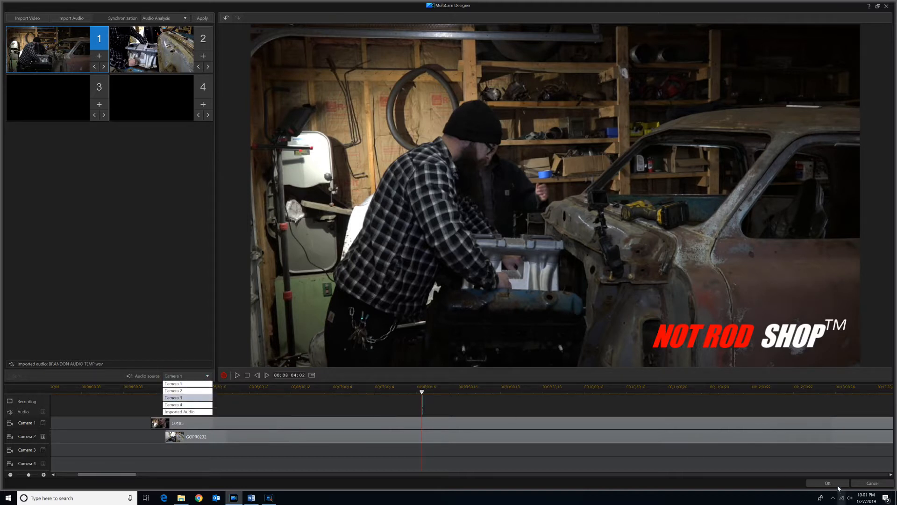
mouse_move(192, 390)
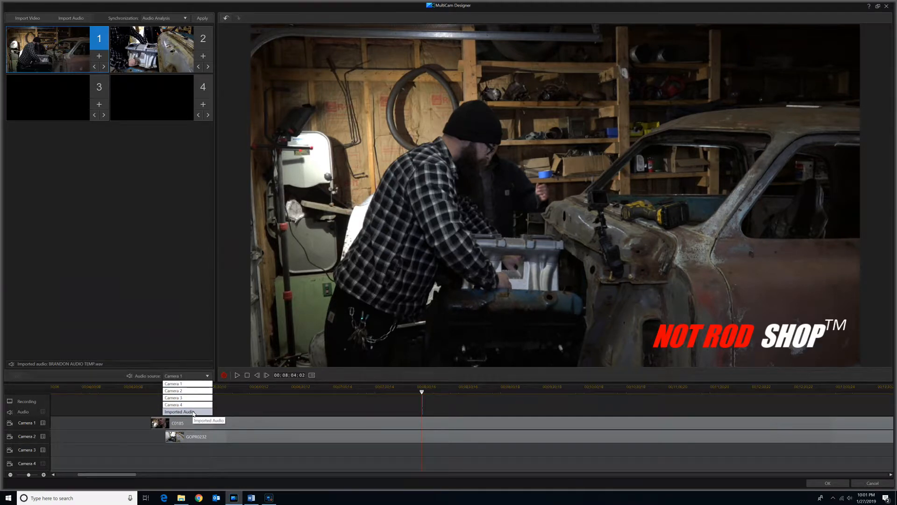
left_click(180, 411)
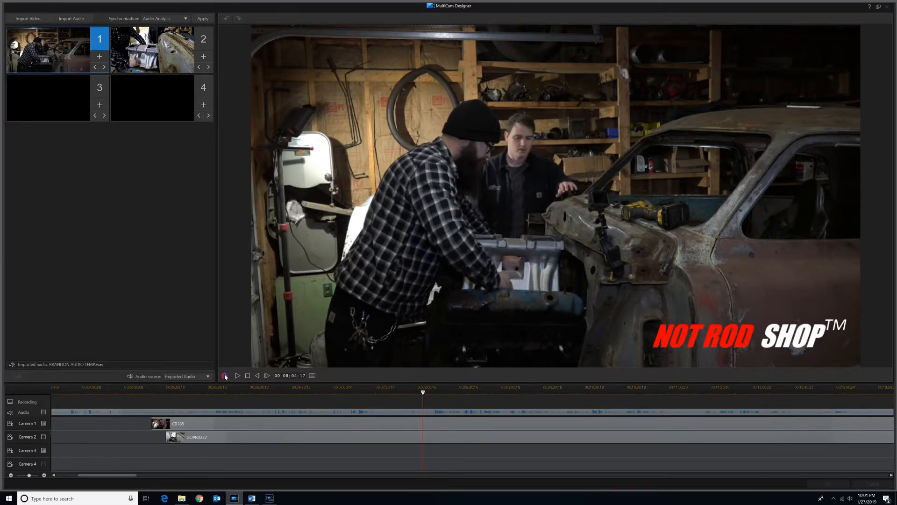
Step: Record camera switches from camera 1 to camera 2 during playback, then stop recording
left_click(225, 375)
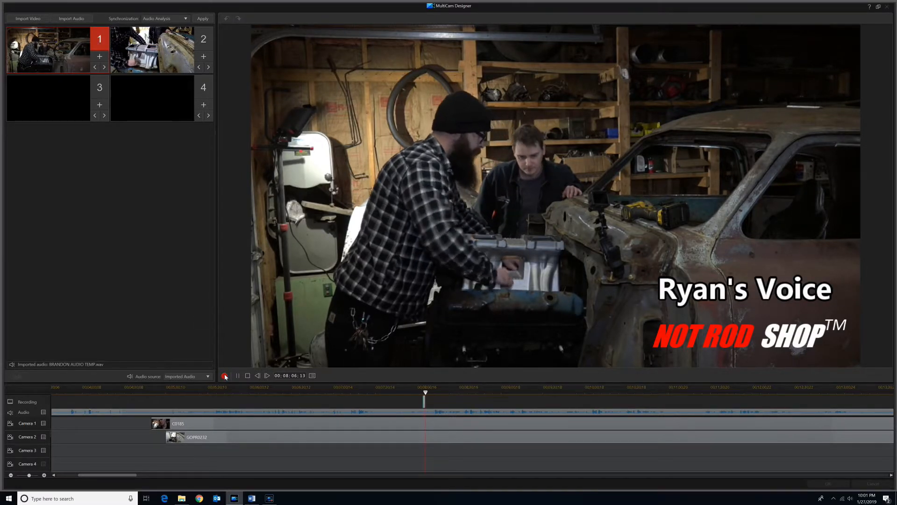
left_click(225, 375)
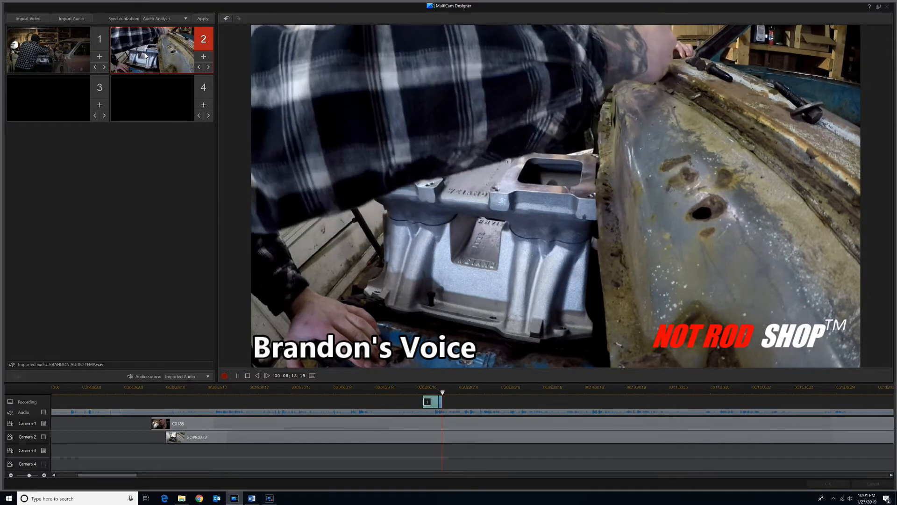
left_click(266, 376)
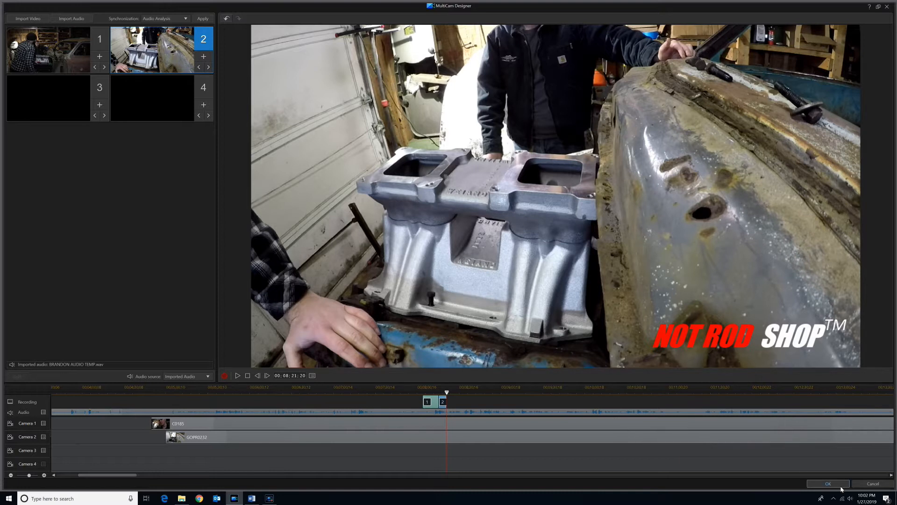
Step: Accept the multicam cut and copy its audio clip onto the second audio track
left_click(827, 484)
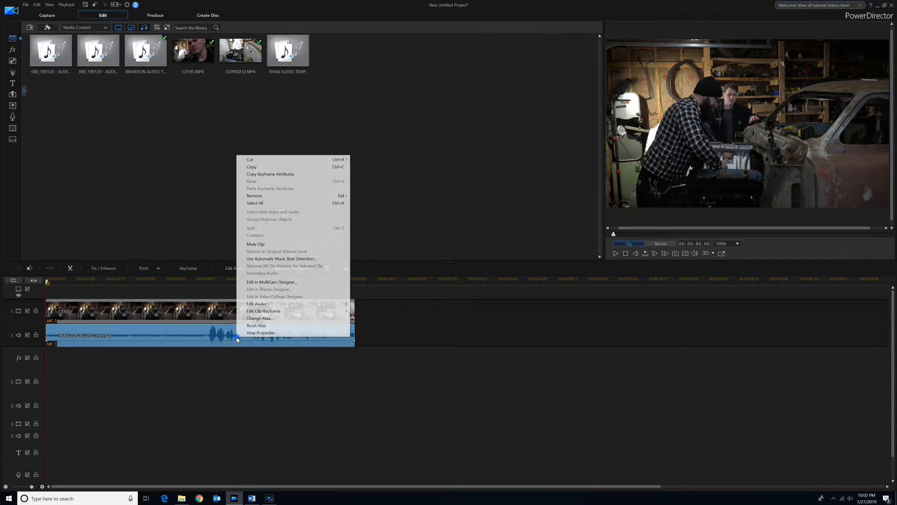
left_click(251, 166)
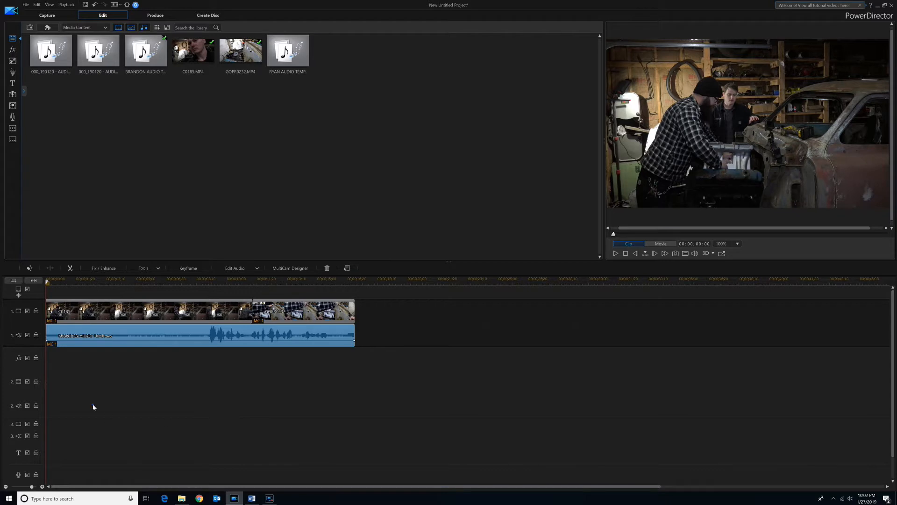
right_click(94, 406)
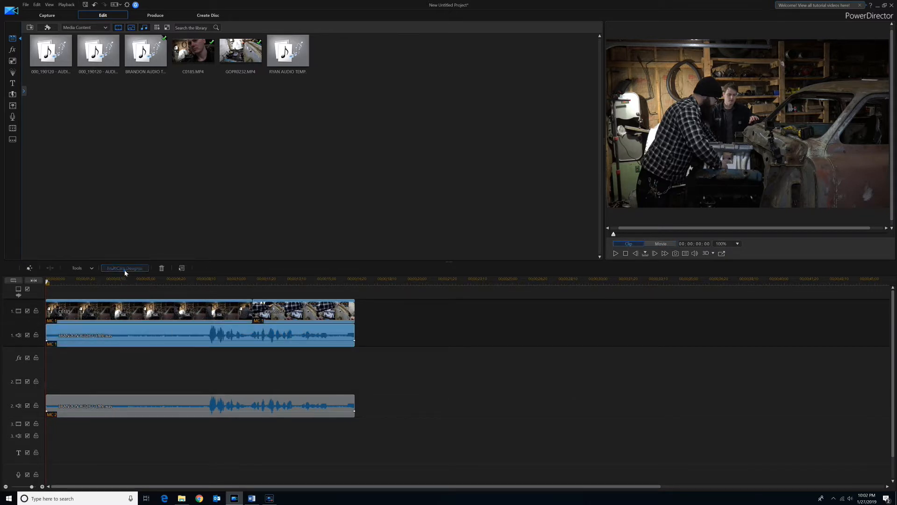
Step: Reopen the multicam clip in MultiCam Designer, confirming the prompt
left_click(124, 268)
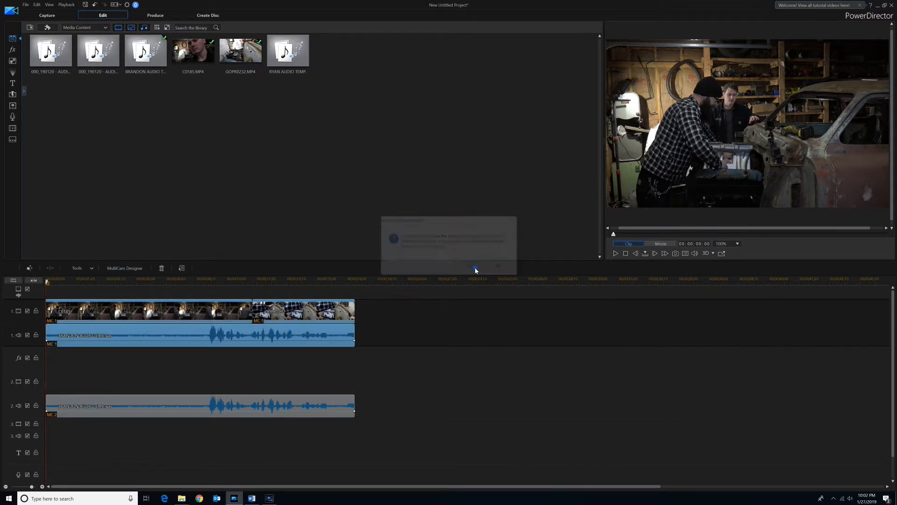
left_click(124, 268)
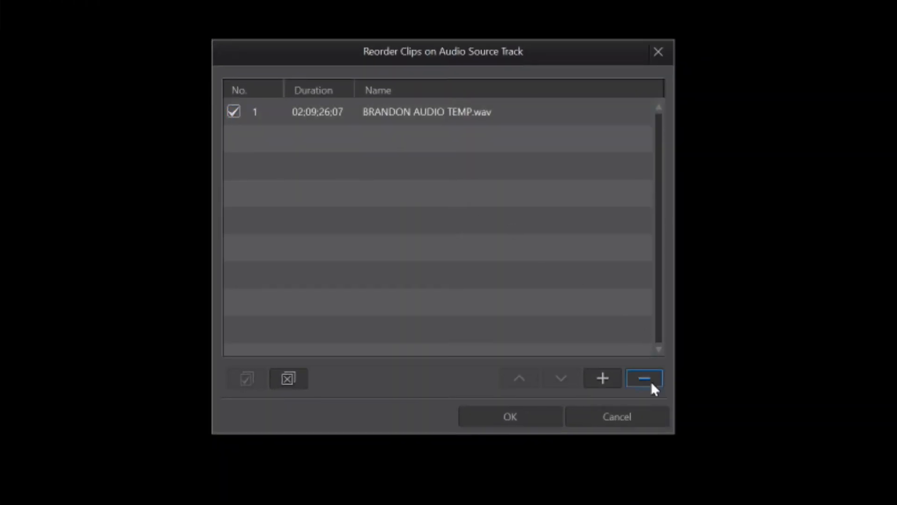
Step: Replace BRANDON AUDIO TEMP.wav with RYAN AUDIO TEMP as the imported audio source
left_click(601, 378)
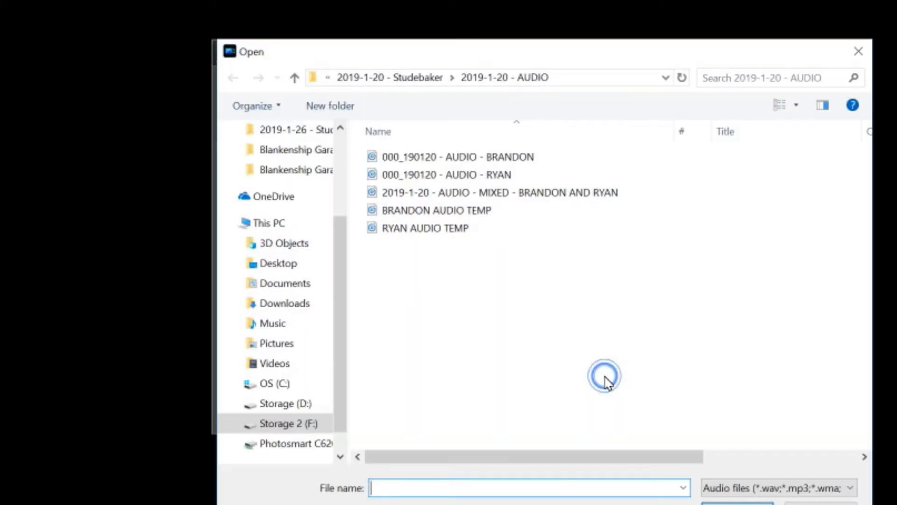
left_click(436, 210)
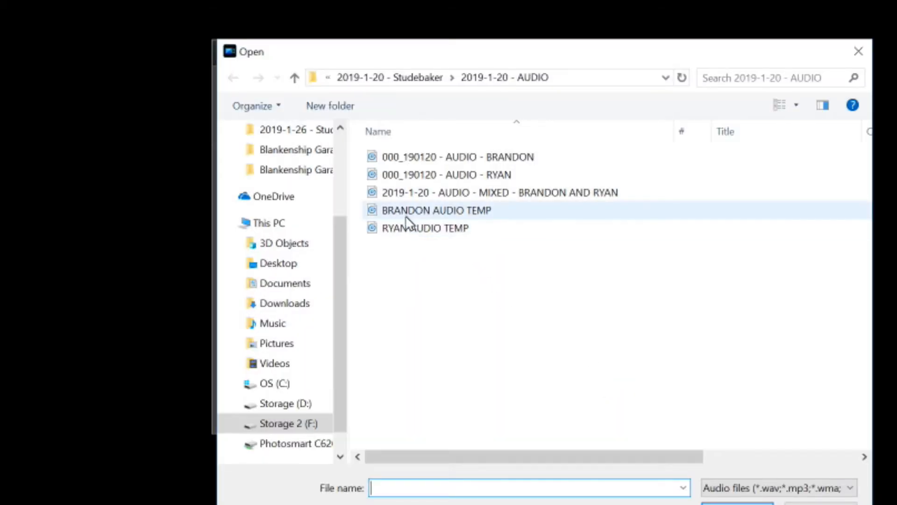
left_click(423, 228)
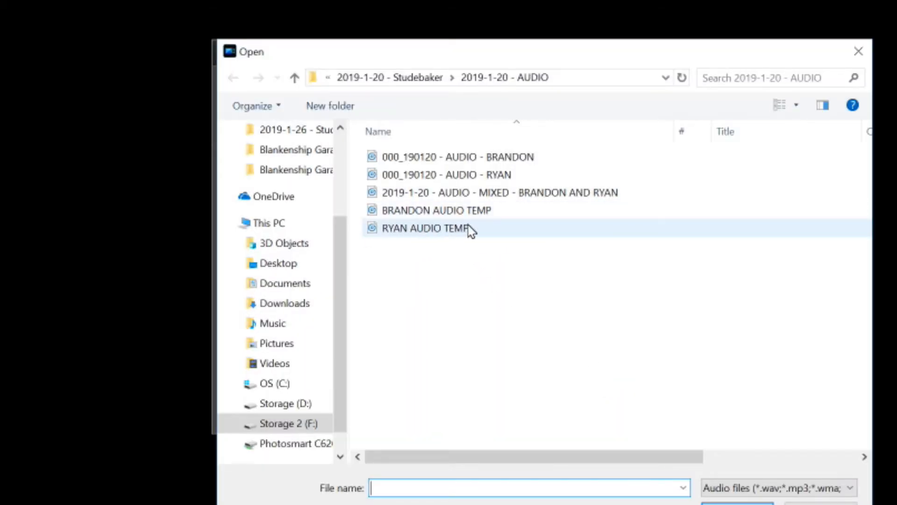
double_click(436, 228)
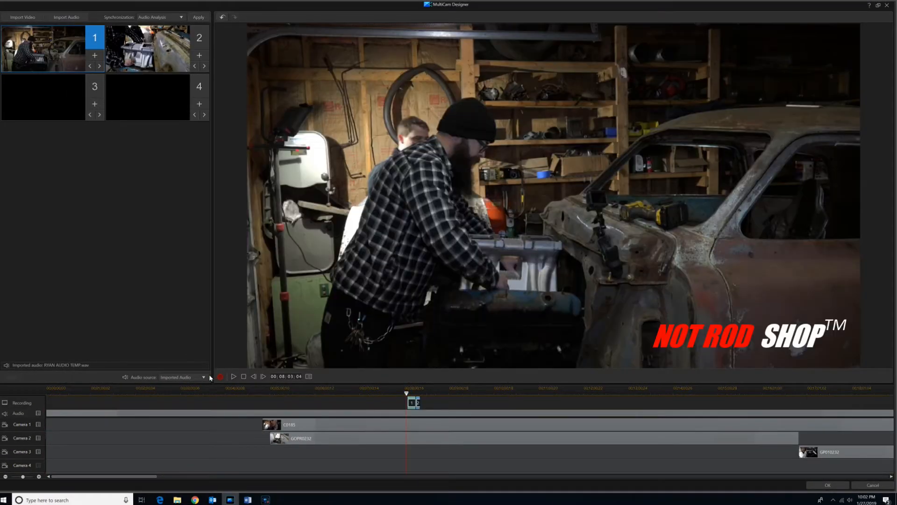
Step: Use Imported Audio (Ryan's) as the source and record a switch from camera 1 to camera 2
left_click(182, 376)
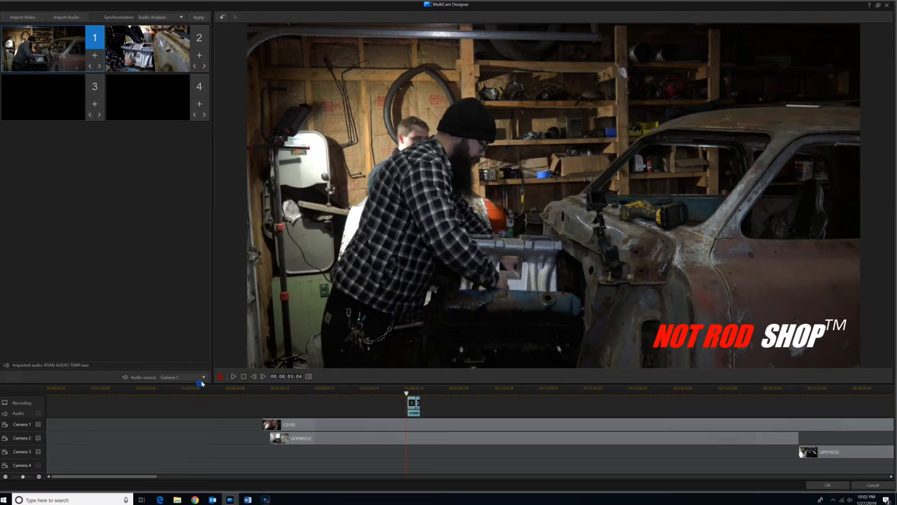
left_click(181, 376)
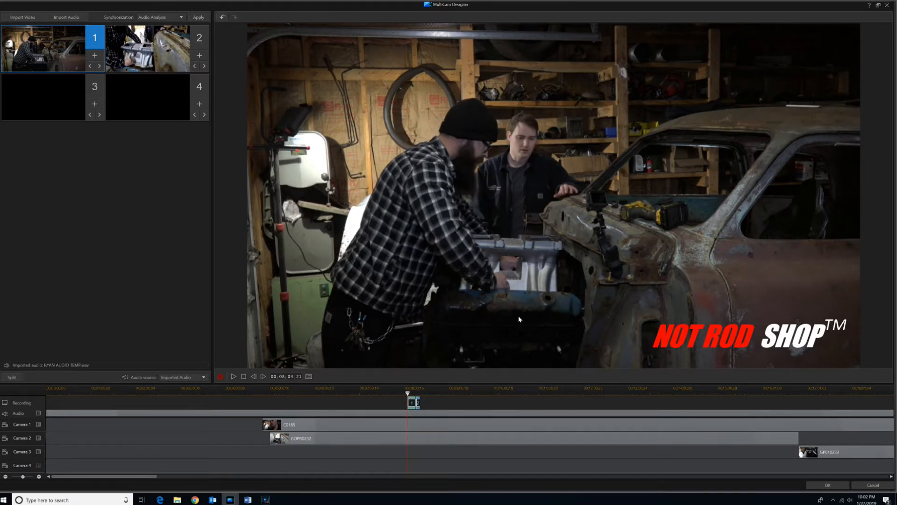
mouse_move(543, 315)
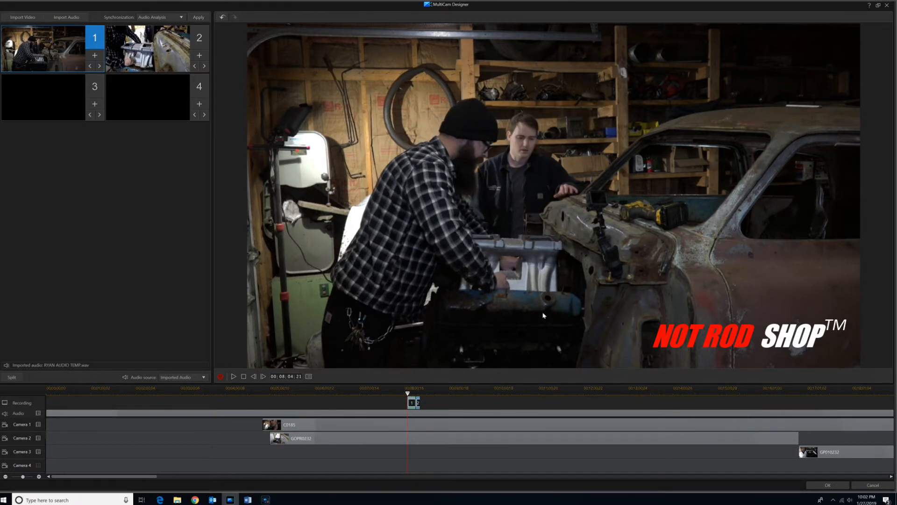
mouse_move(526, 212)
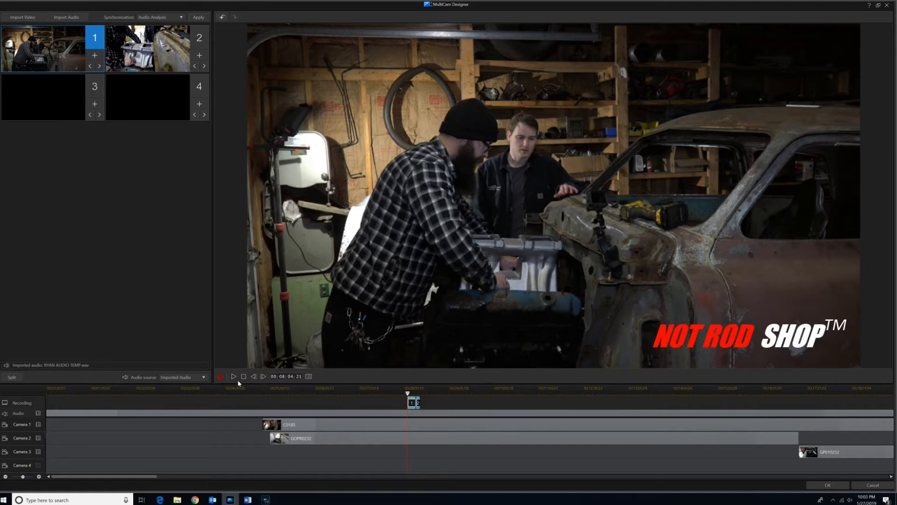
left_click(234, 376)
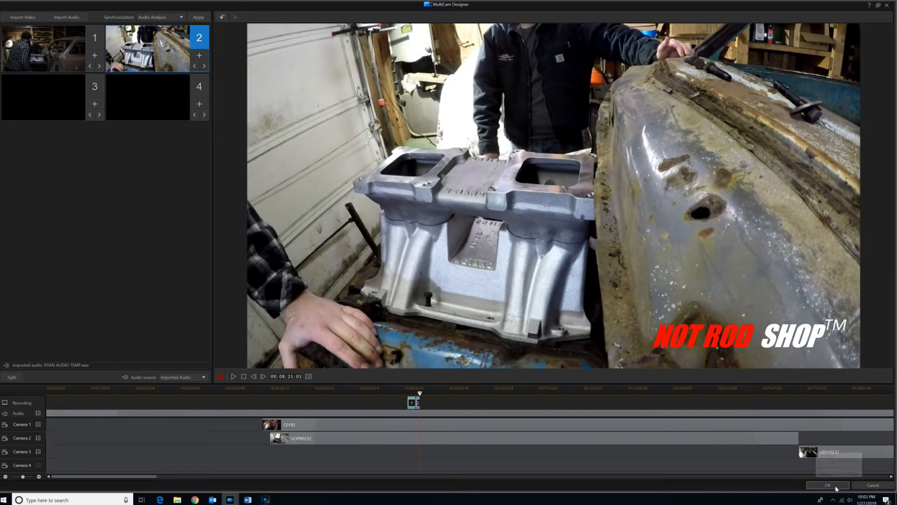
Step: Apply the edit, remove the middle piece of the track-1 audio, and play back across the gap
left_click(827, 485)
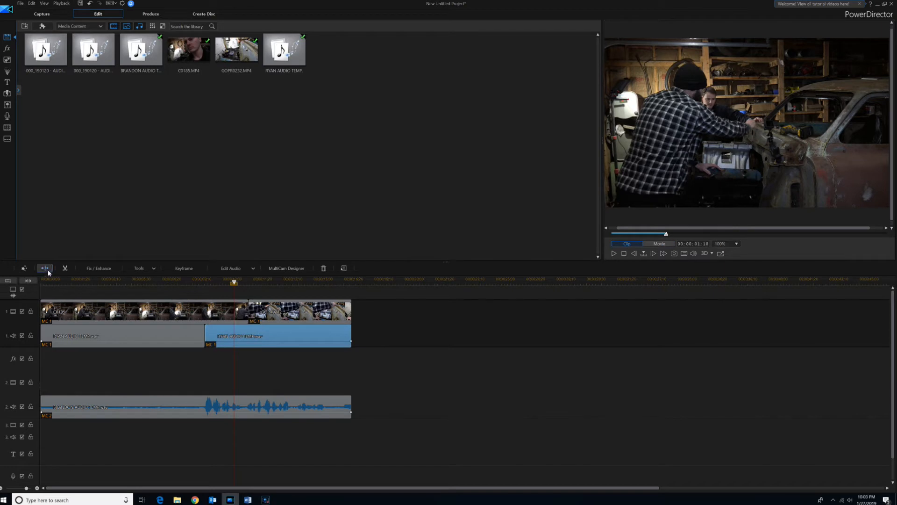
right_click(220, 335)
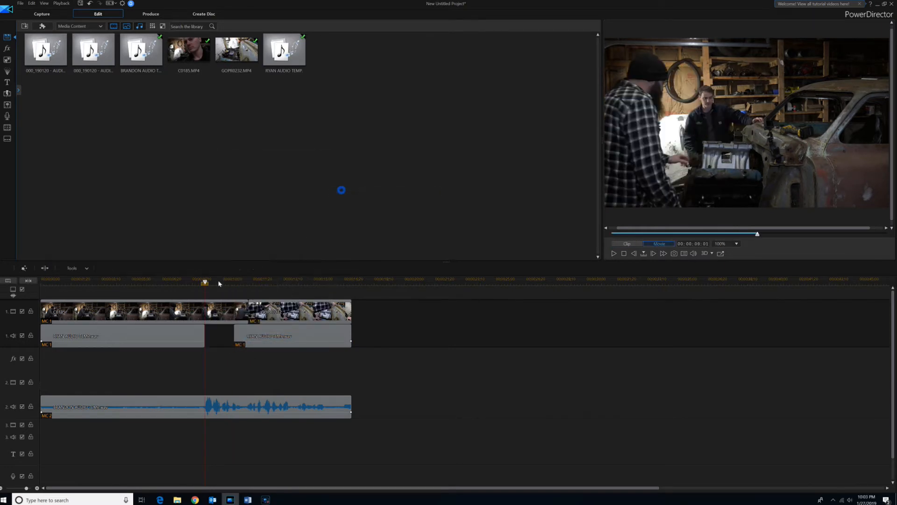
left_click(614, 253)
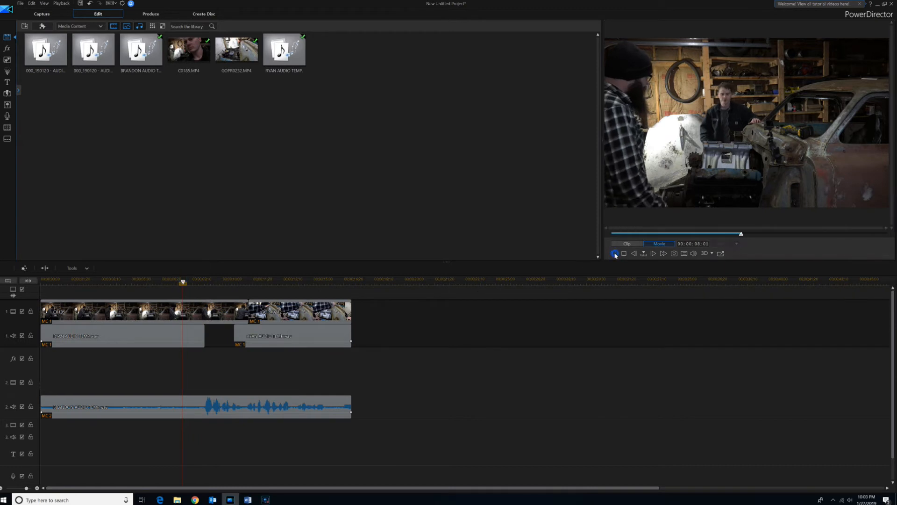
left_click(615, 253)
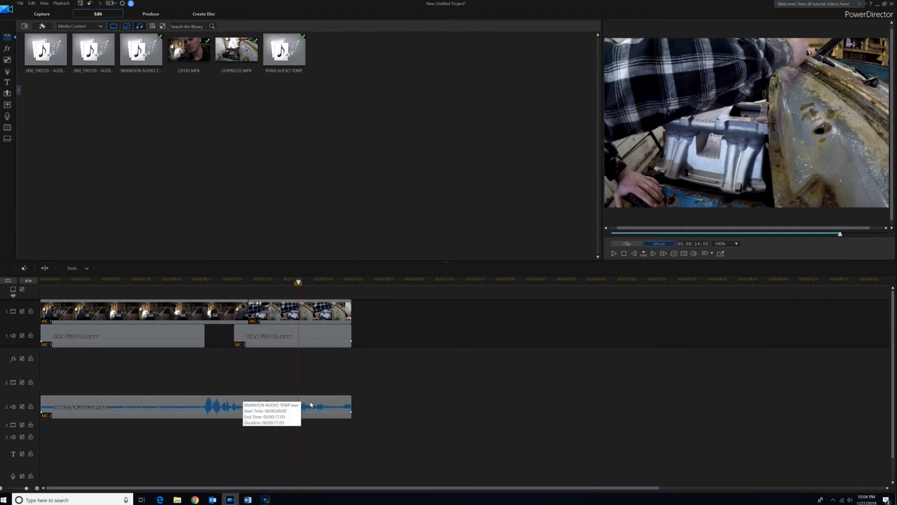
mouse_move(234, 268)
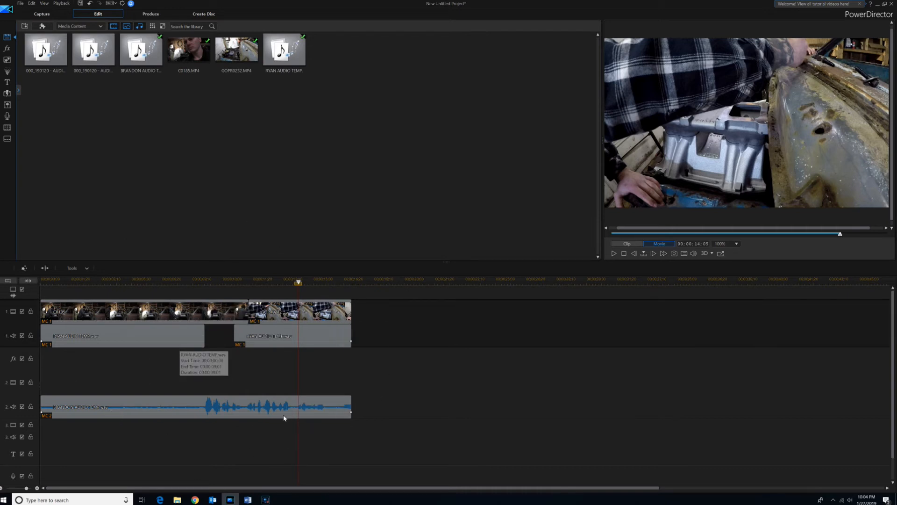
mouse_move(255, 361)
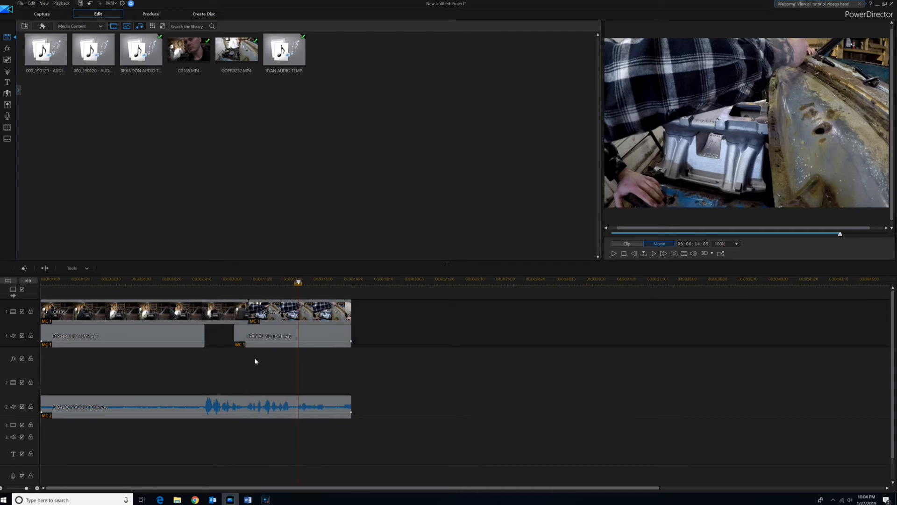